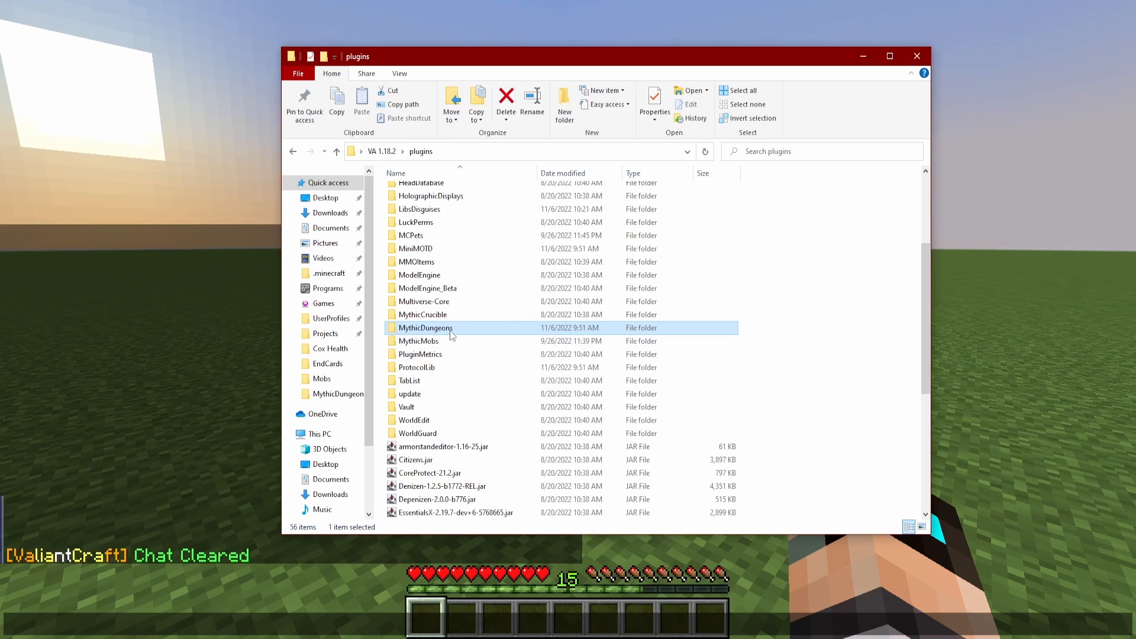
# Browse the MythicDungeons folder and its maps subfolder, then open config.yml in Notepad++.
pyautogui.doubleClick(426, 327)
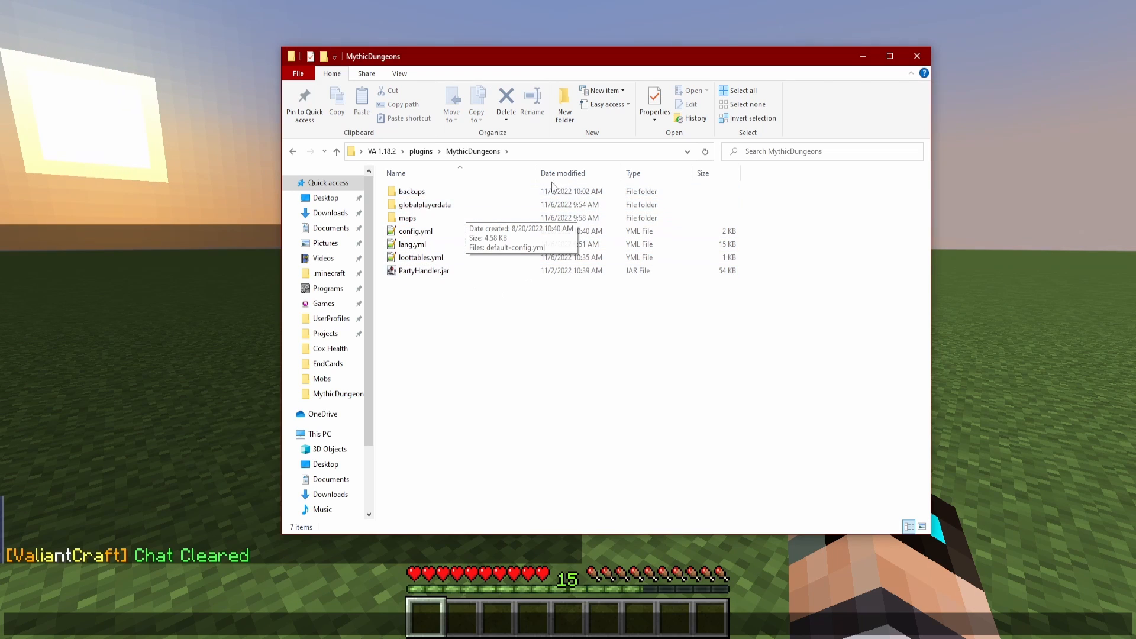
pyautogui.click(412, 191)
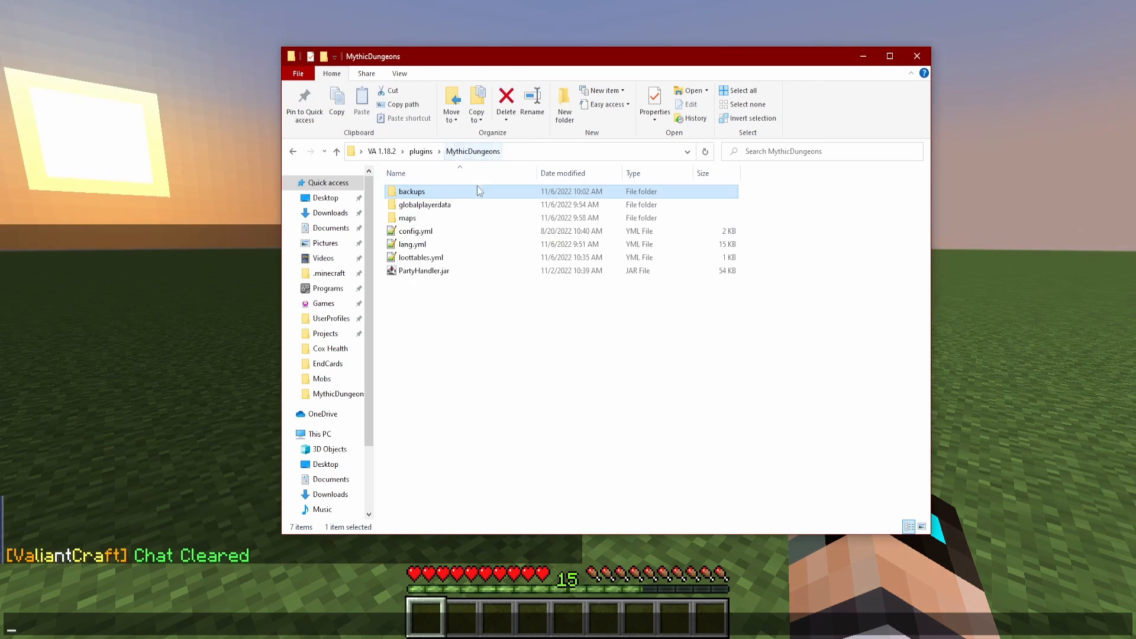
pyautogui.doubleClick(425, 204)
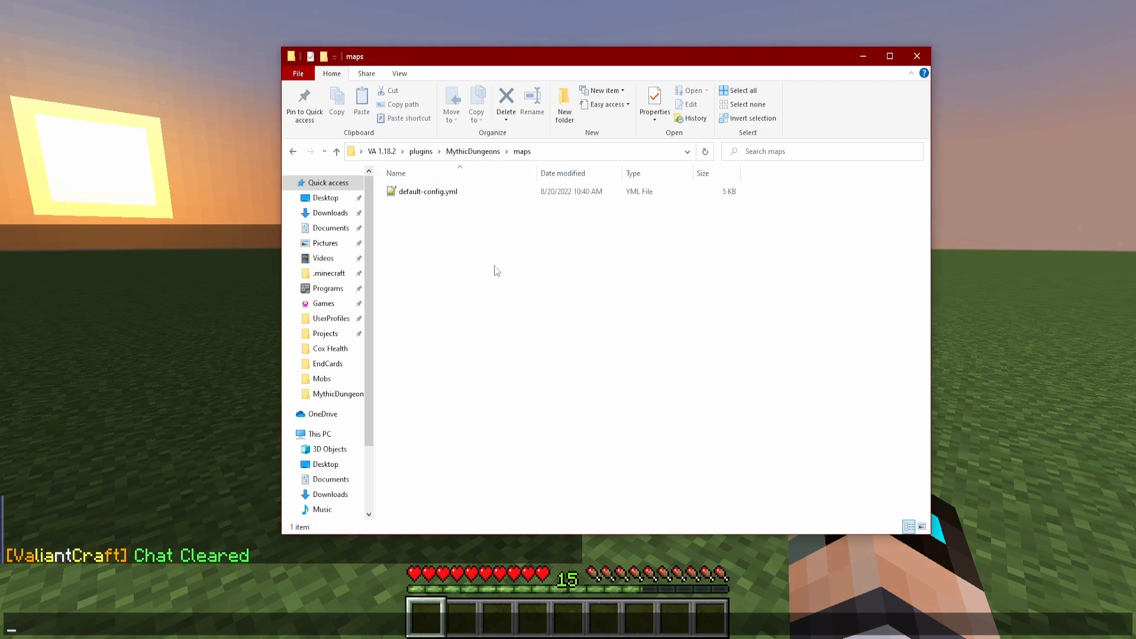
pyautogui.click(472, 151)
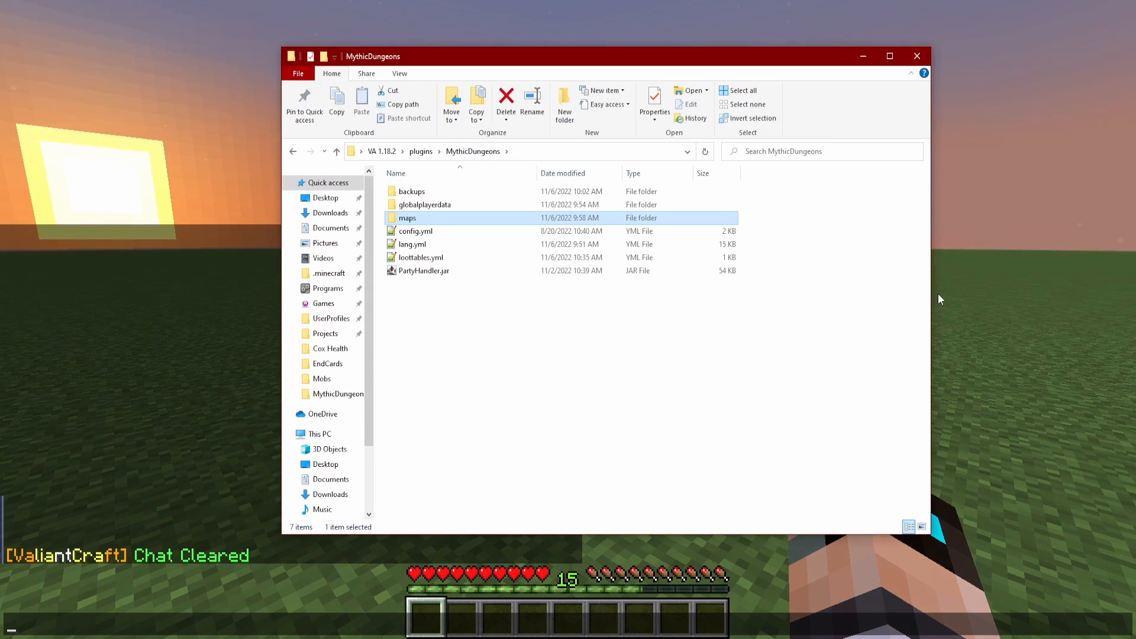
pyautogui.moveTo(814, 349)
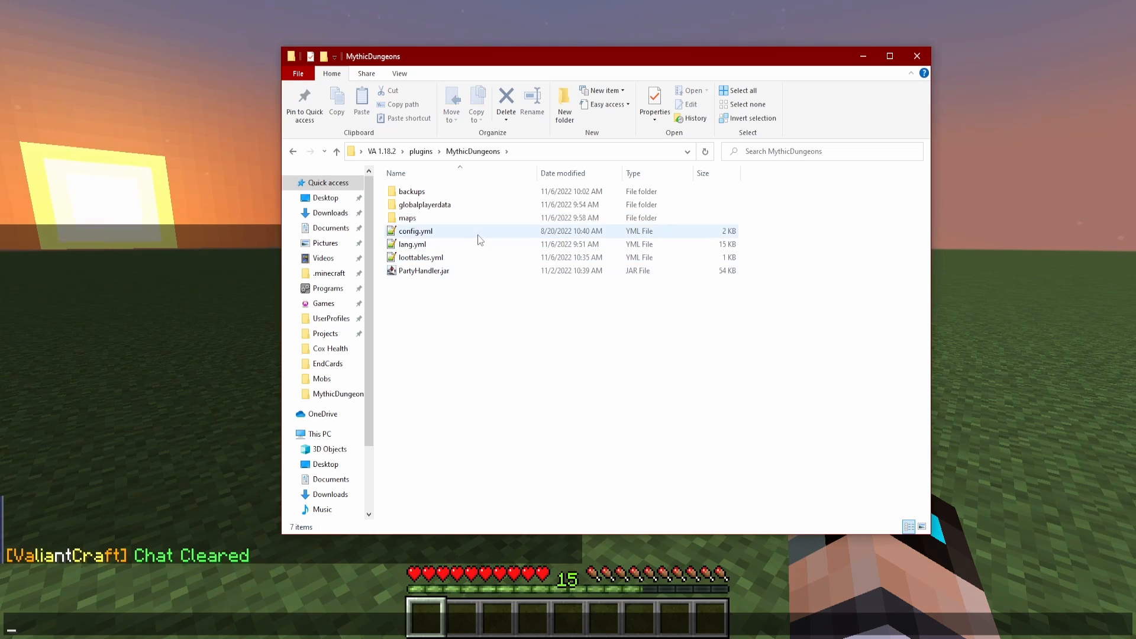
pyautogui.doubleClick(415, 230)
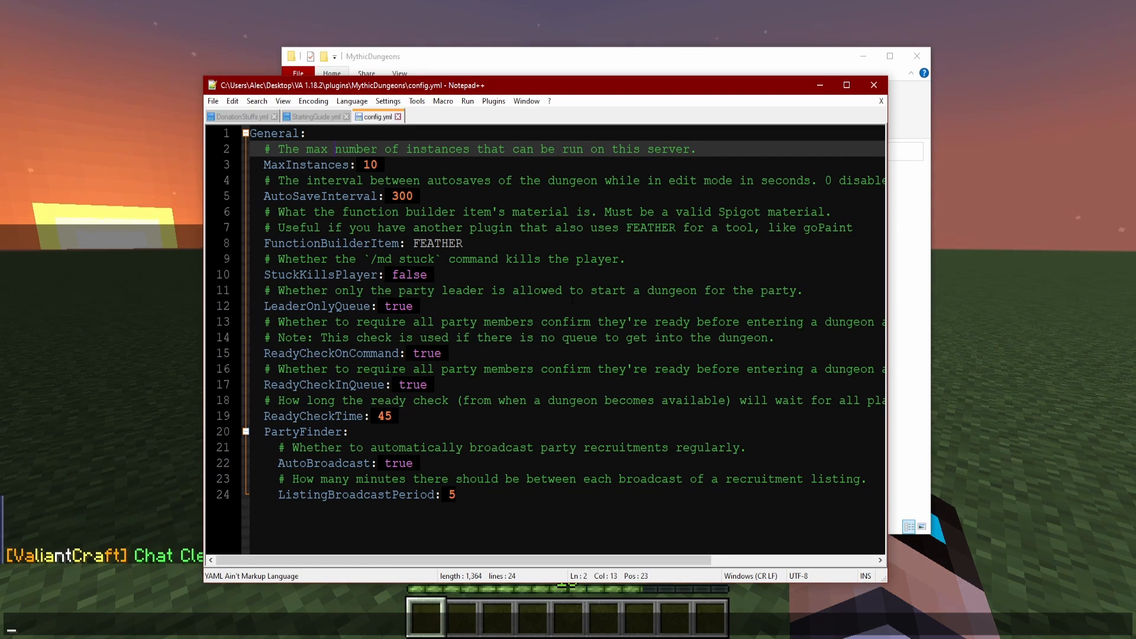
pyautogui.moveTo(594, 149); pyautogui.dragTo(696, 149)
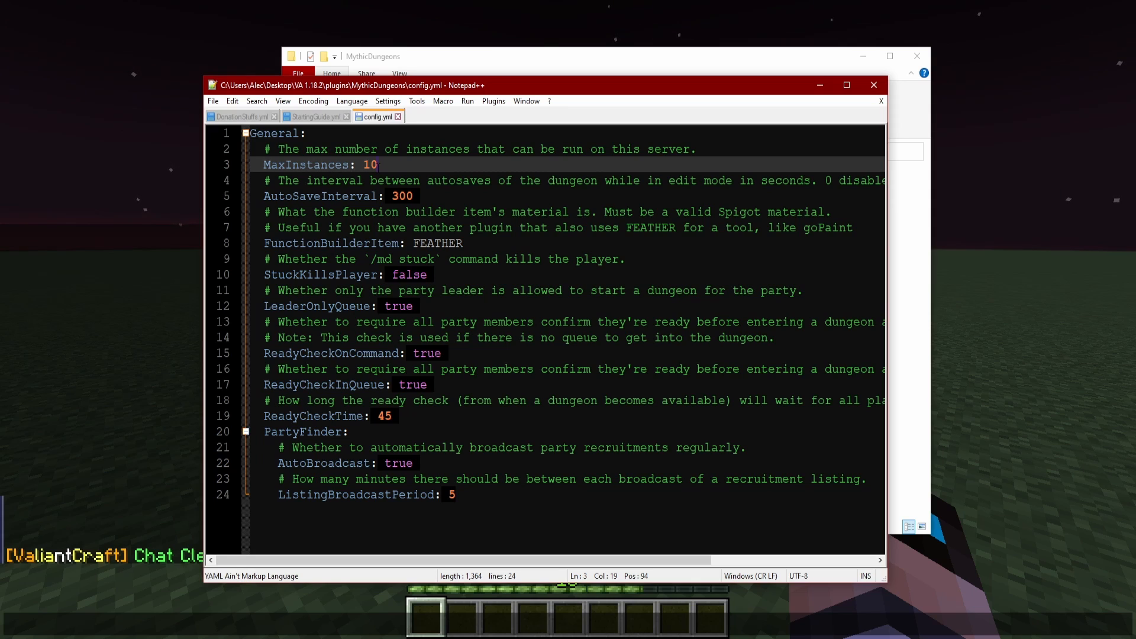
pyautogui.doubleClick(369, 164)
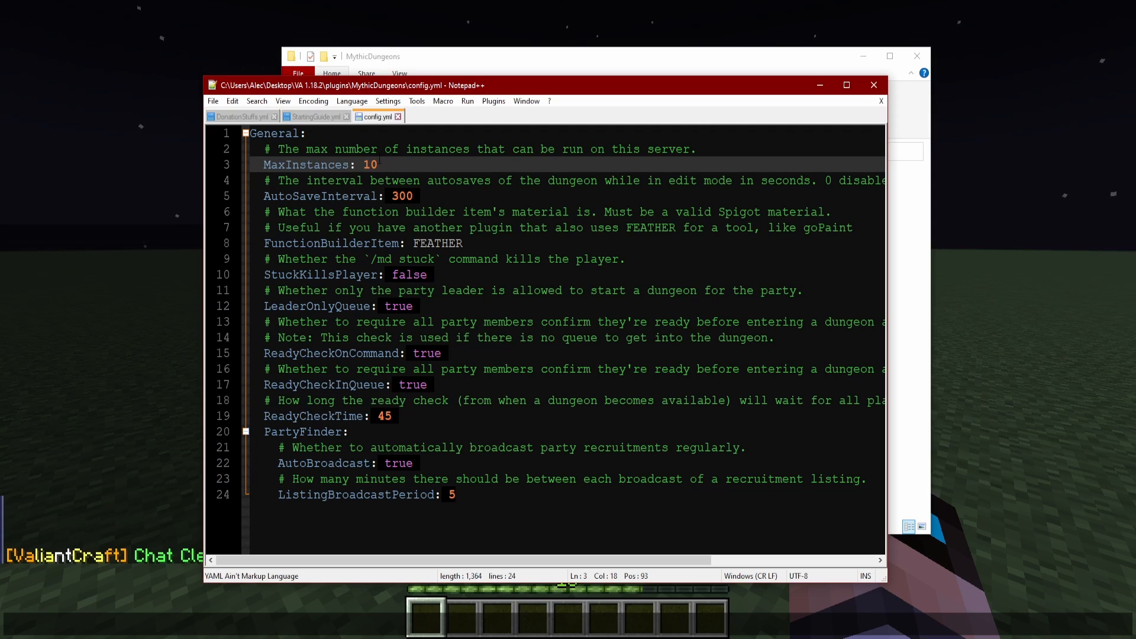
pyautogui.doubleClick(370, 164)
pyautogui.write('5')
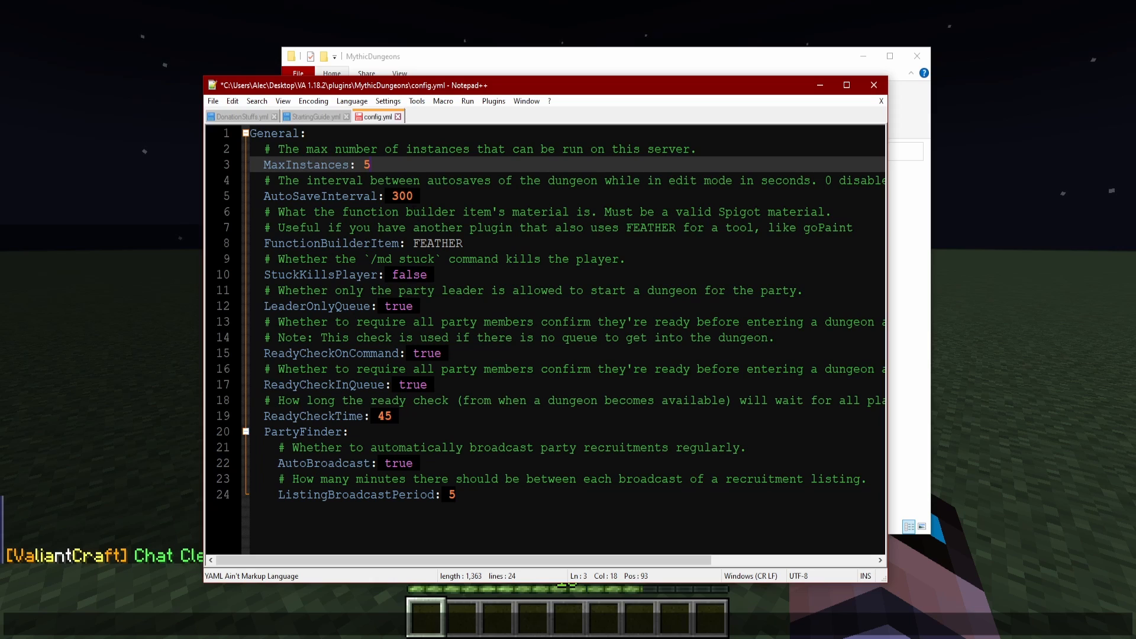
pyautogui.write('0')
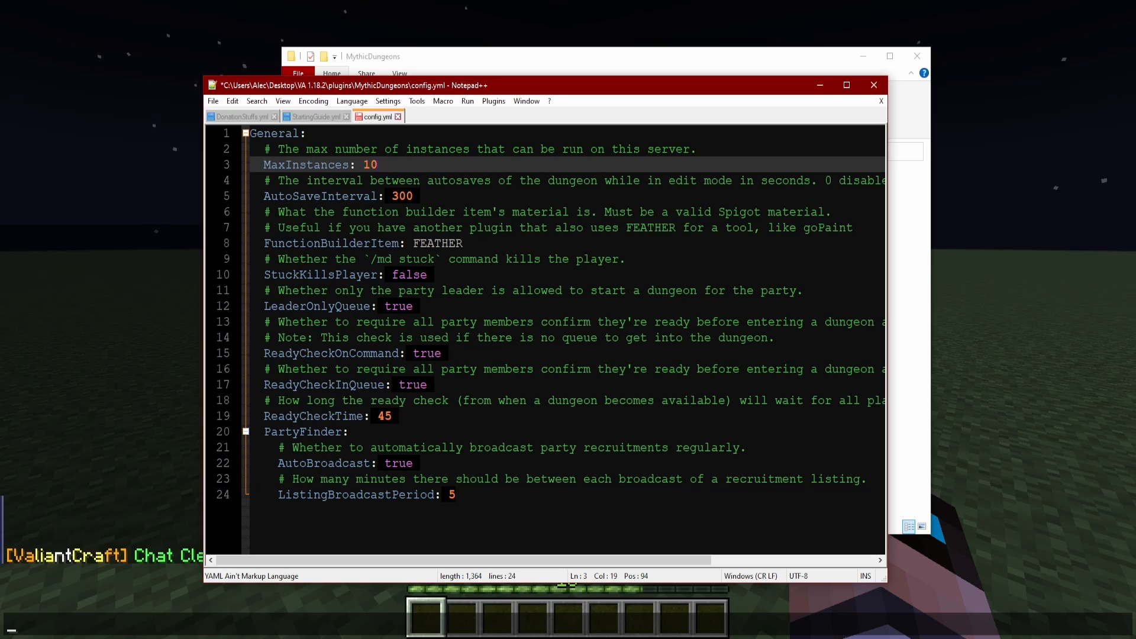
pyautogui.click(436, 195)
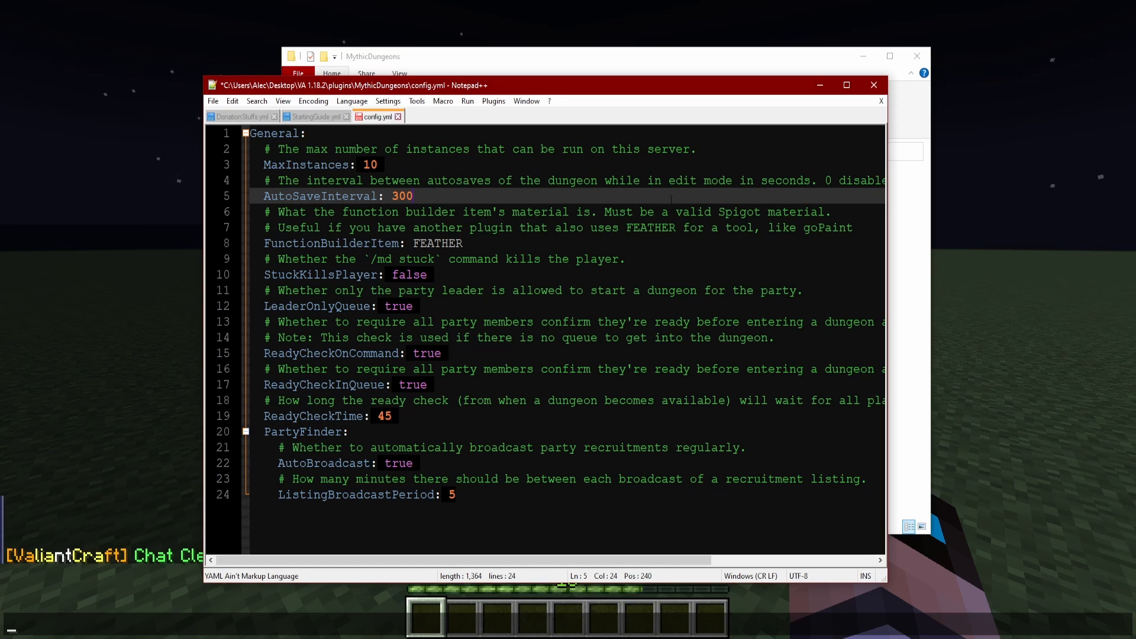
pyautogui.doubleClick(687, 181)
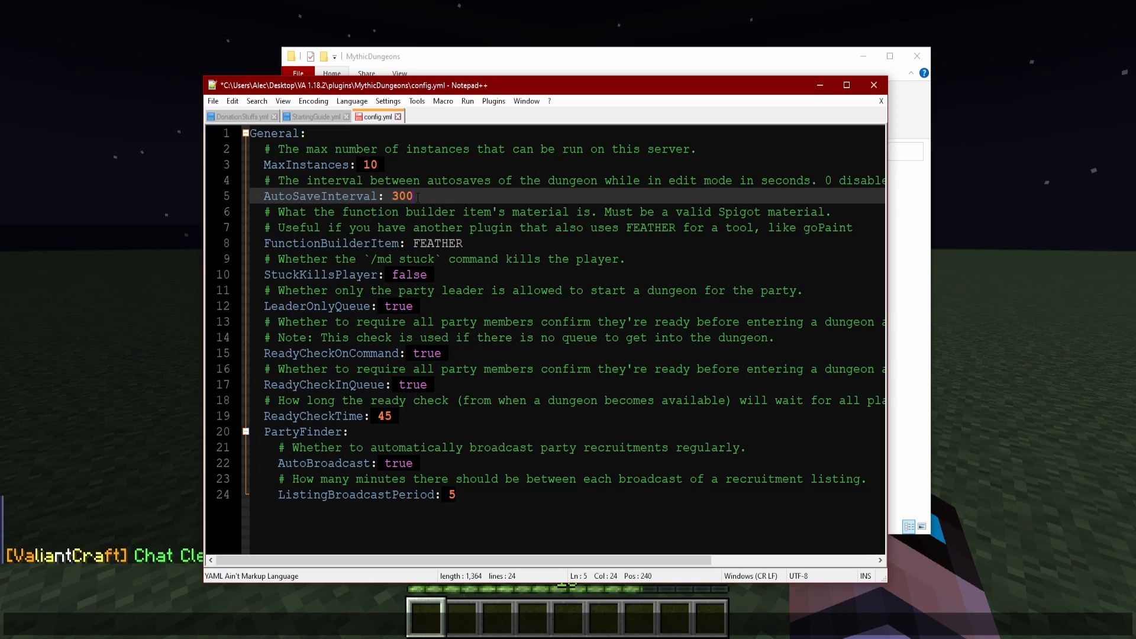
pyautogui.moveTo(390, 195); pyautogui.dragTo(411, 195)
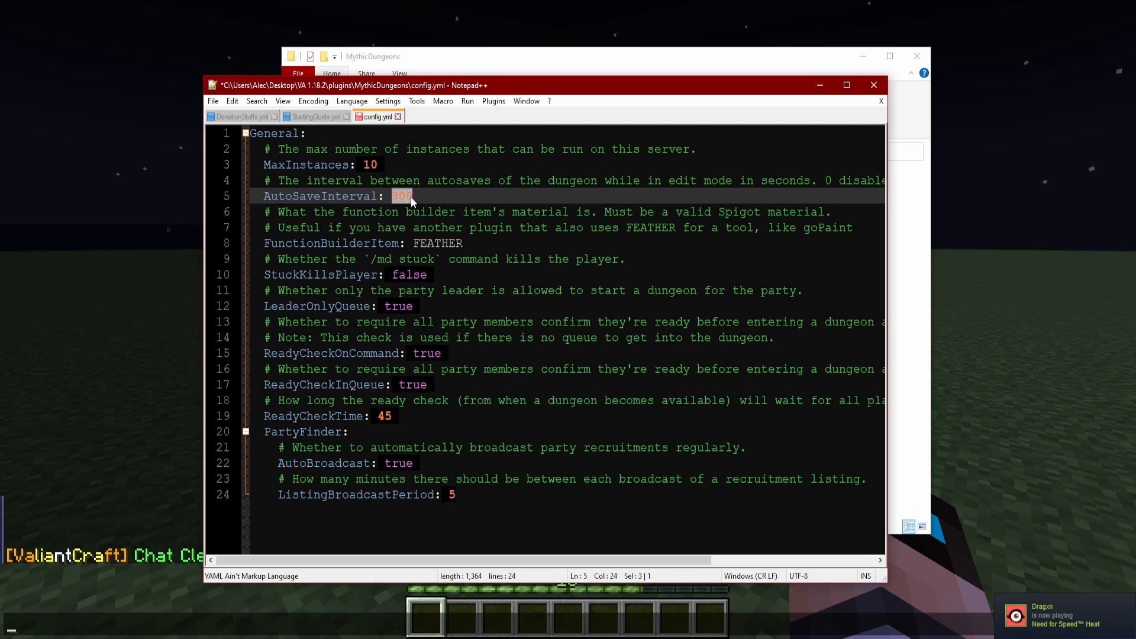
pyautogui.click(412, 196)
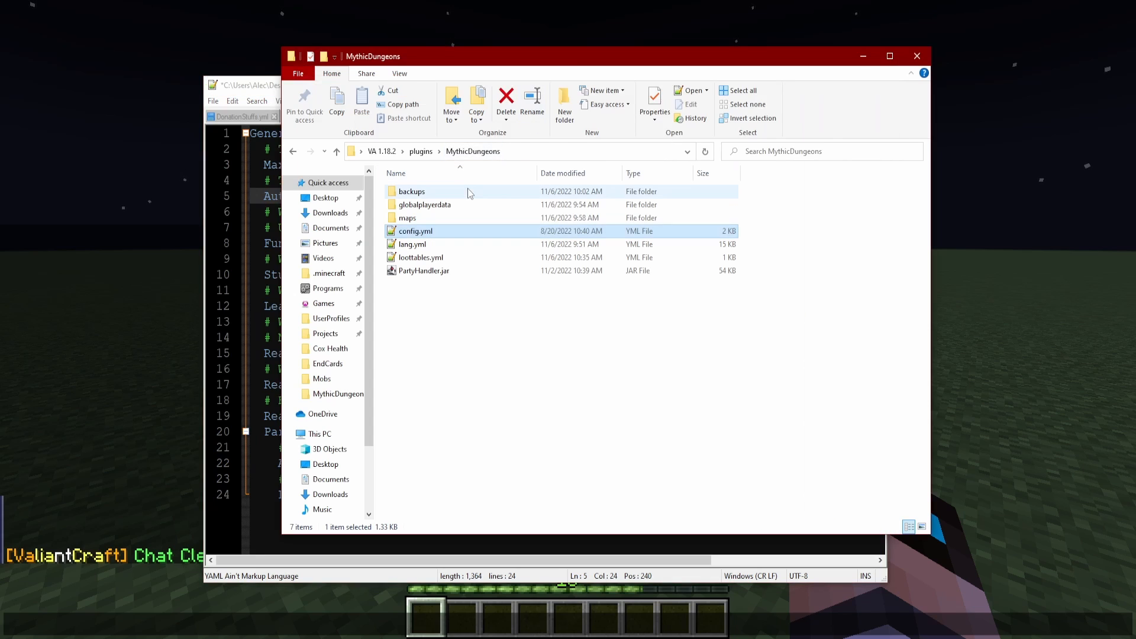
# Open the MythicDungeons backups folder, which turns out empty.
pyautogui.doubleClick(411, 191)
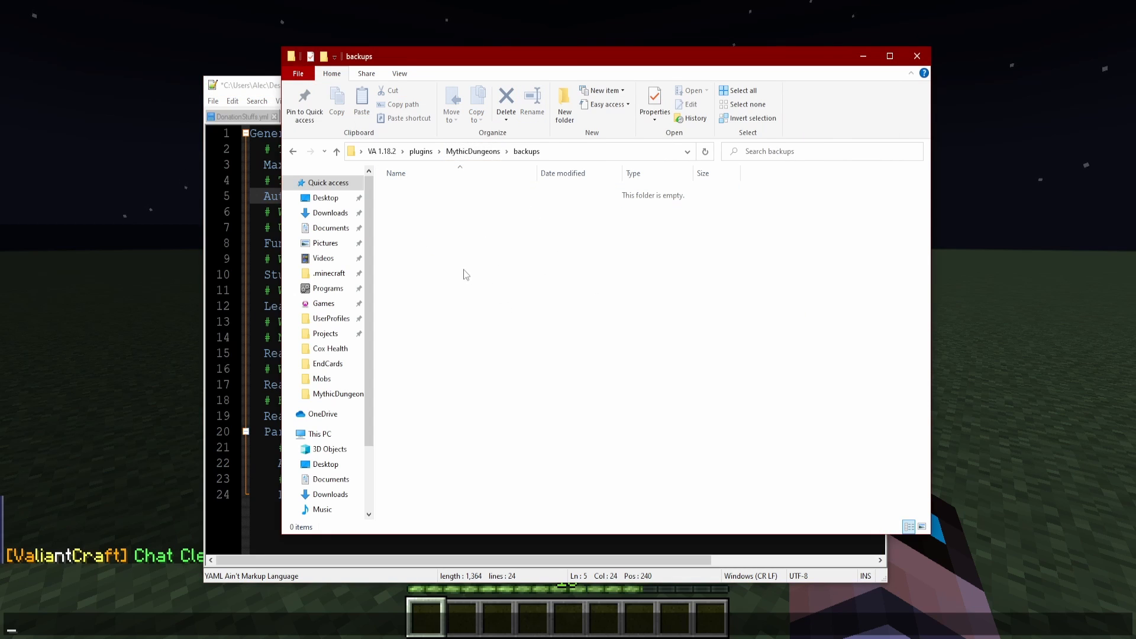
pyautogui.moveTo(513, 211)
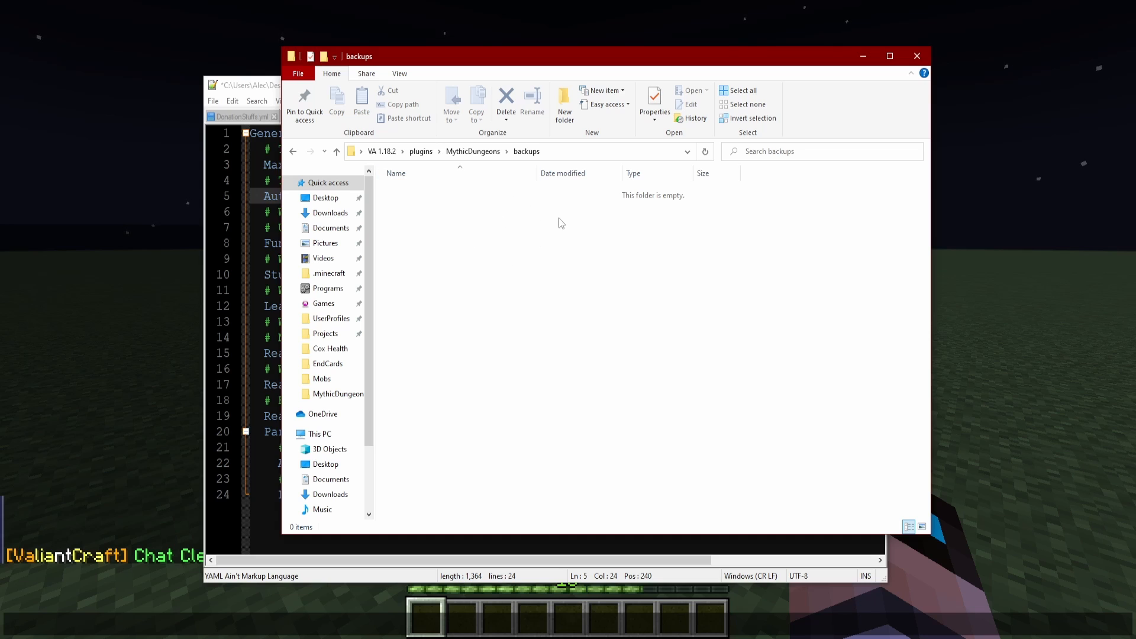
pyautogui.moveTo(534, 236)
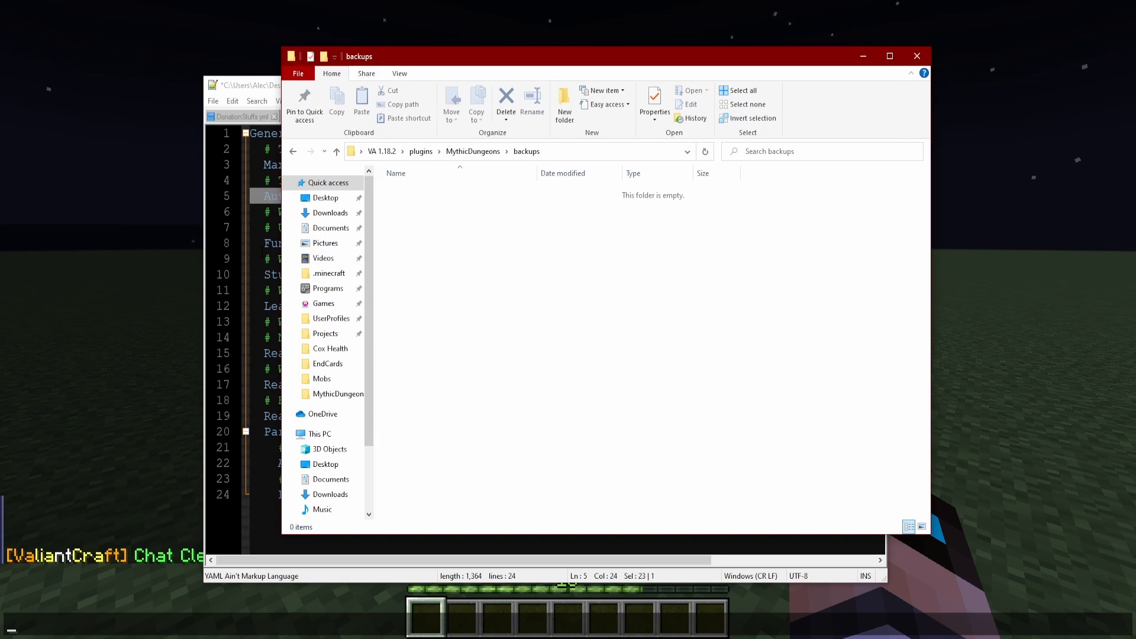
pyautogui.moveTo(430, 230)
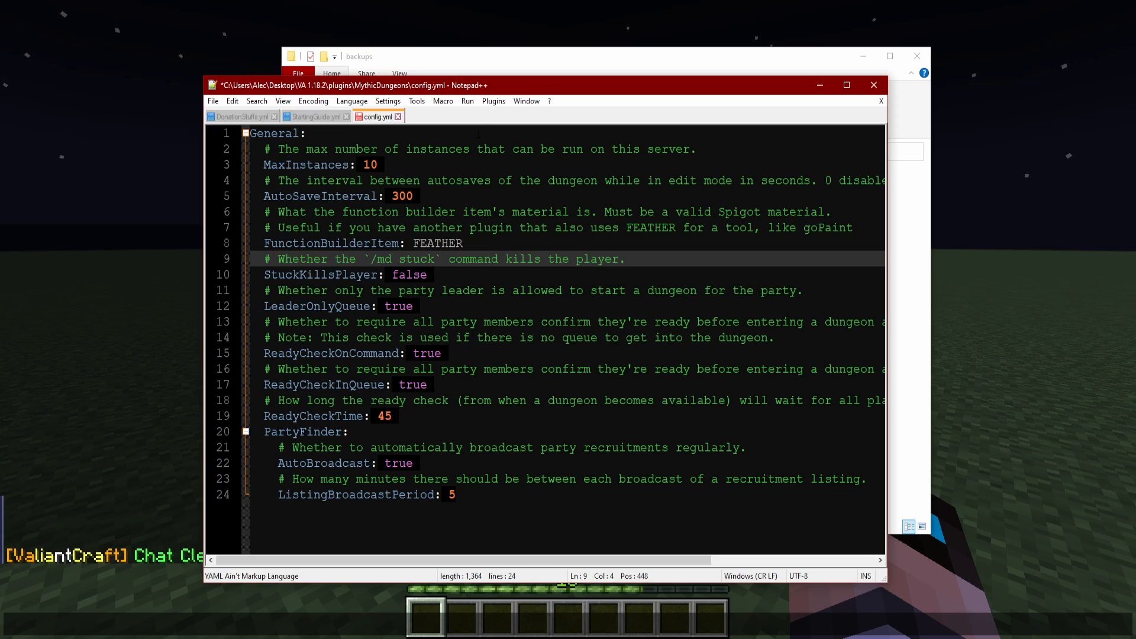
pyautogui.click(359, 56)
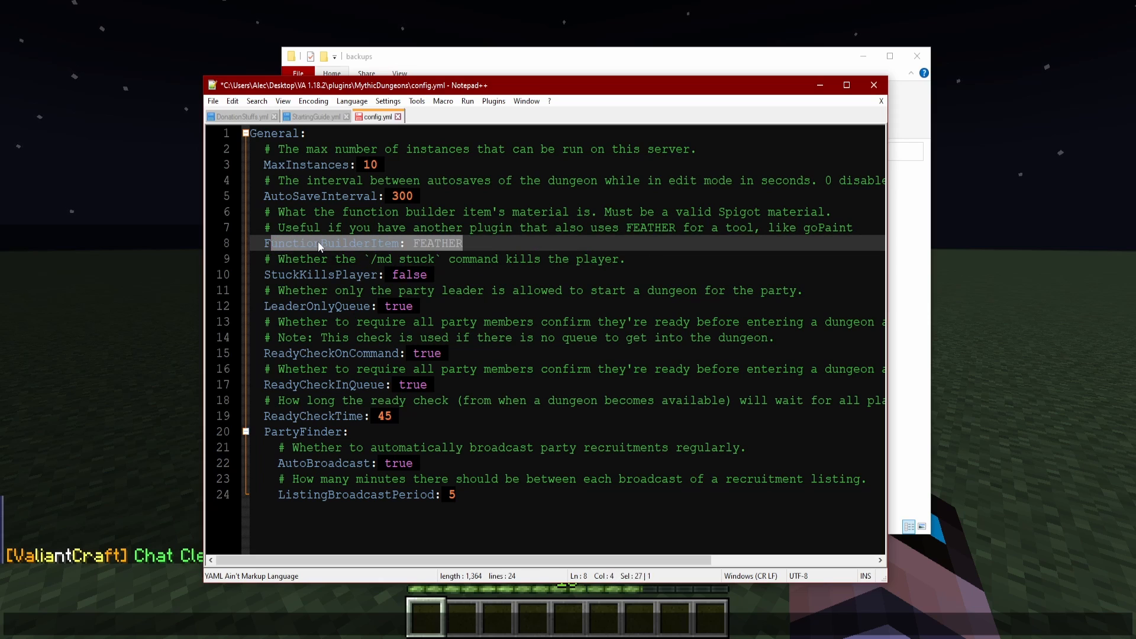
pyautogui.click(415, 243)
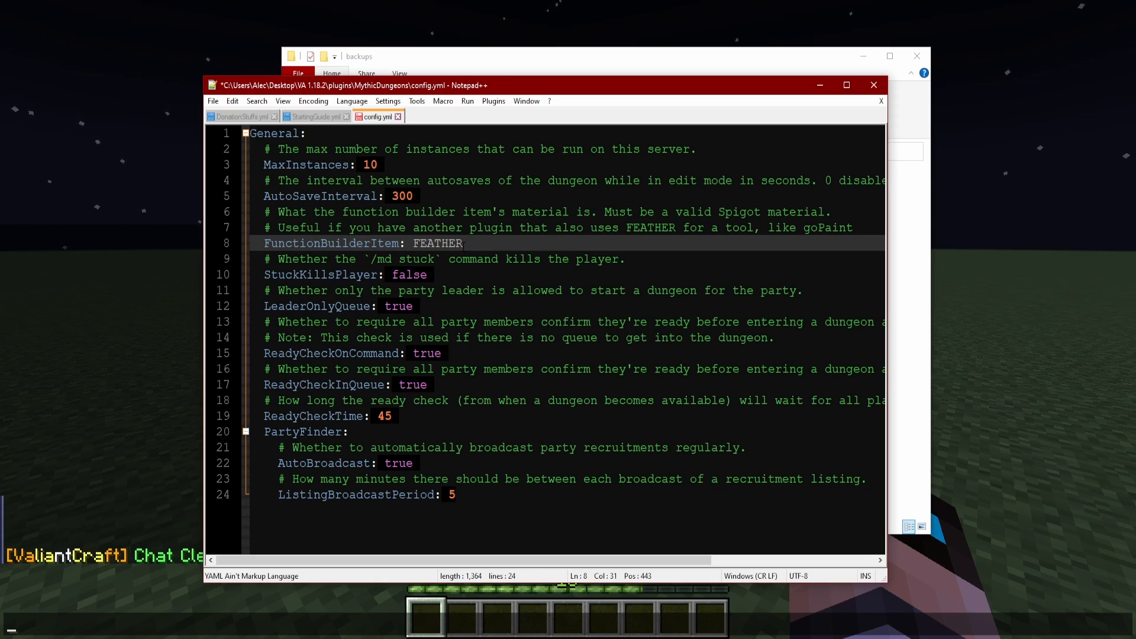
pyautogui.doubleClick(437, 243)
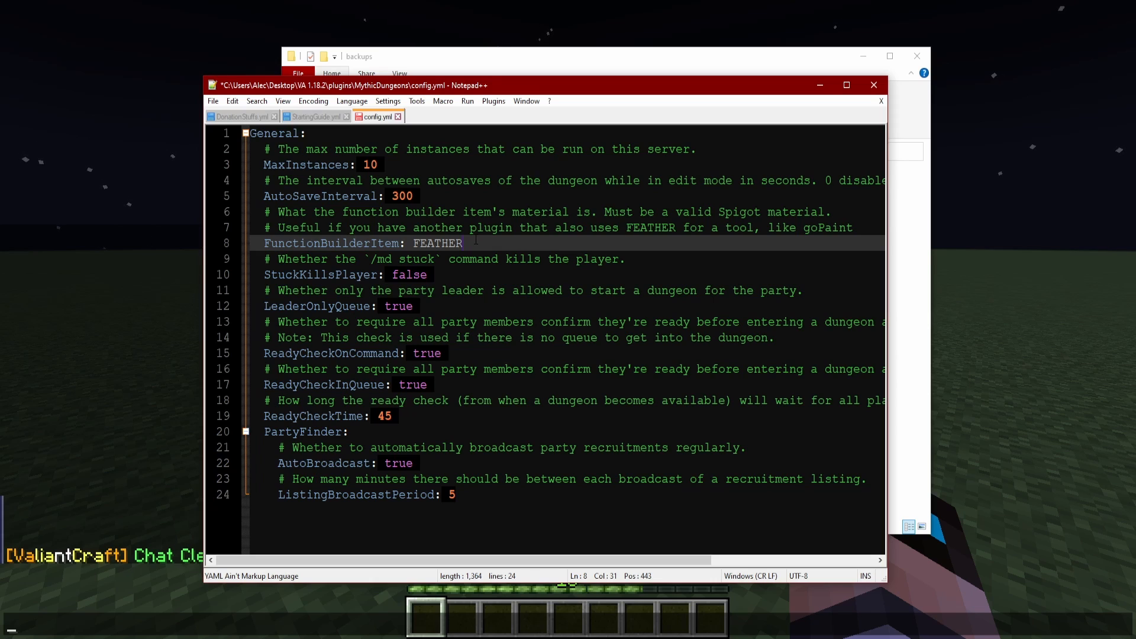
# Select StuckKillsPlayer's value in config.yml and retype it as false.
pyautogui.doubleClick(407, 275)
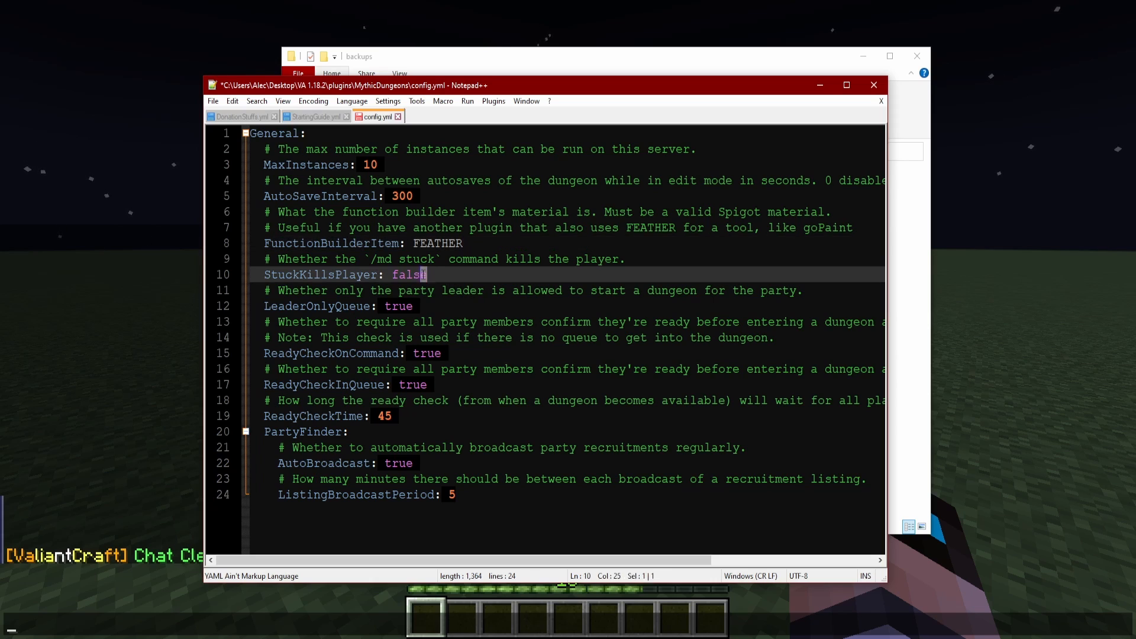
pyautogui.doubleClick(409, 275)
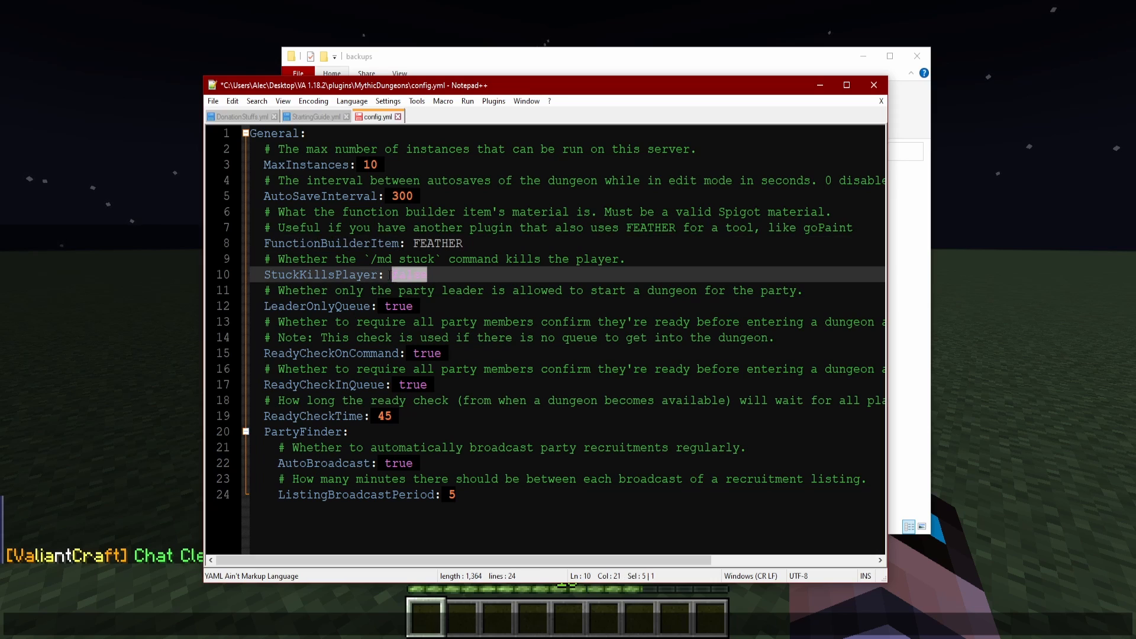
pyautogui.write('false')
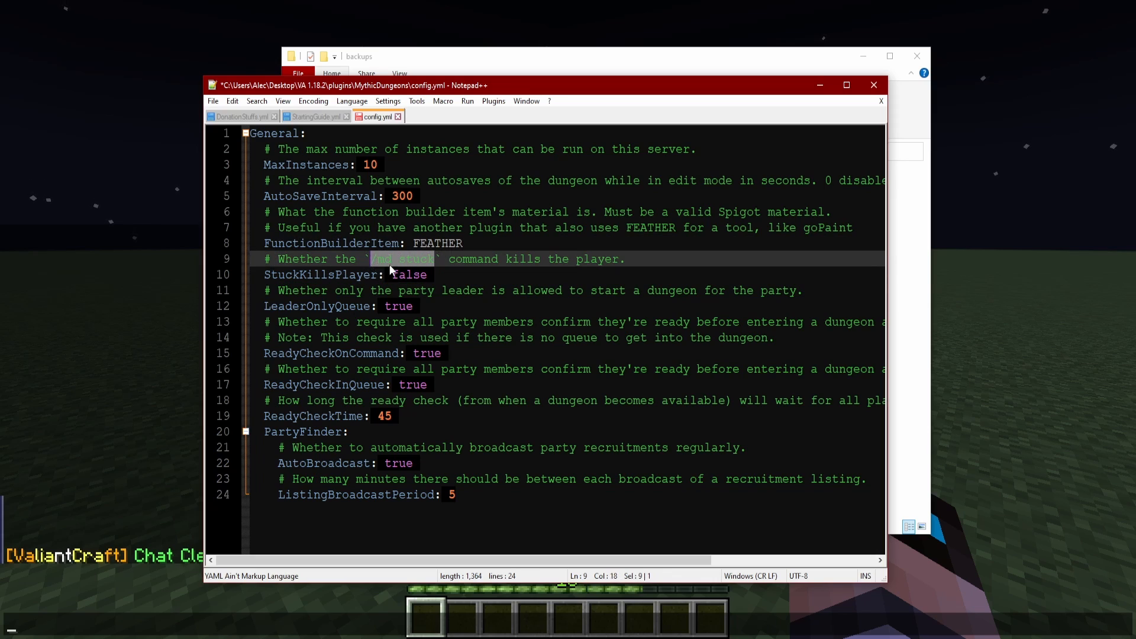
pyautogui.click(403, 274)
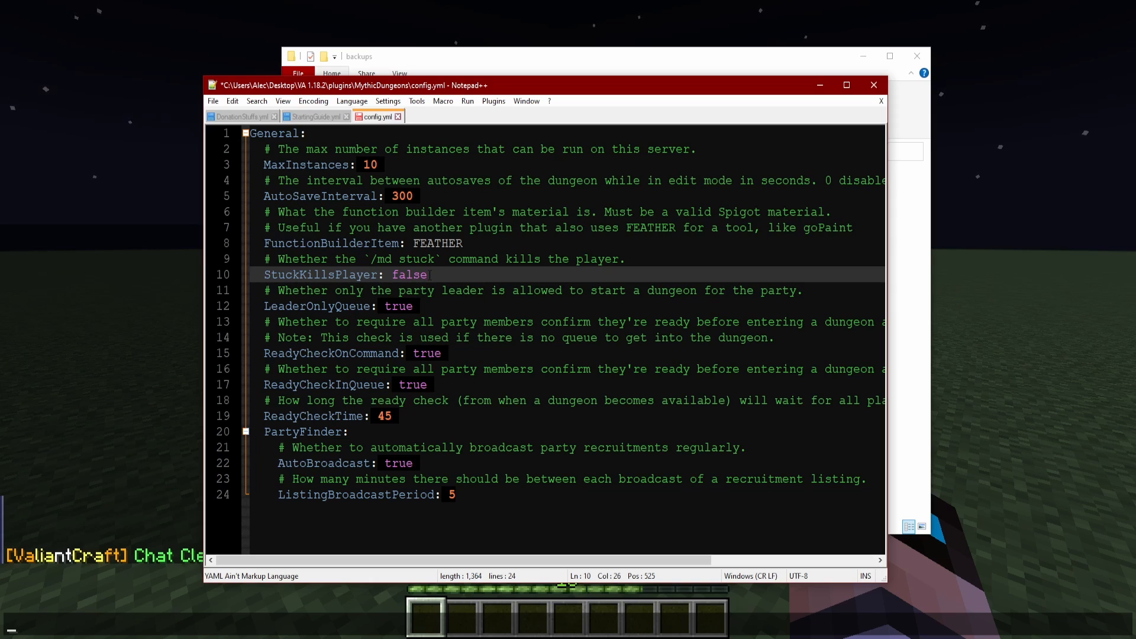
pyautogui.doubleClick(410, 274)
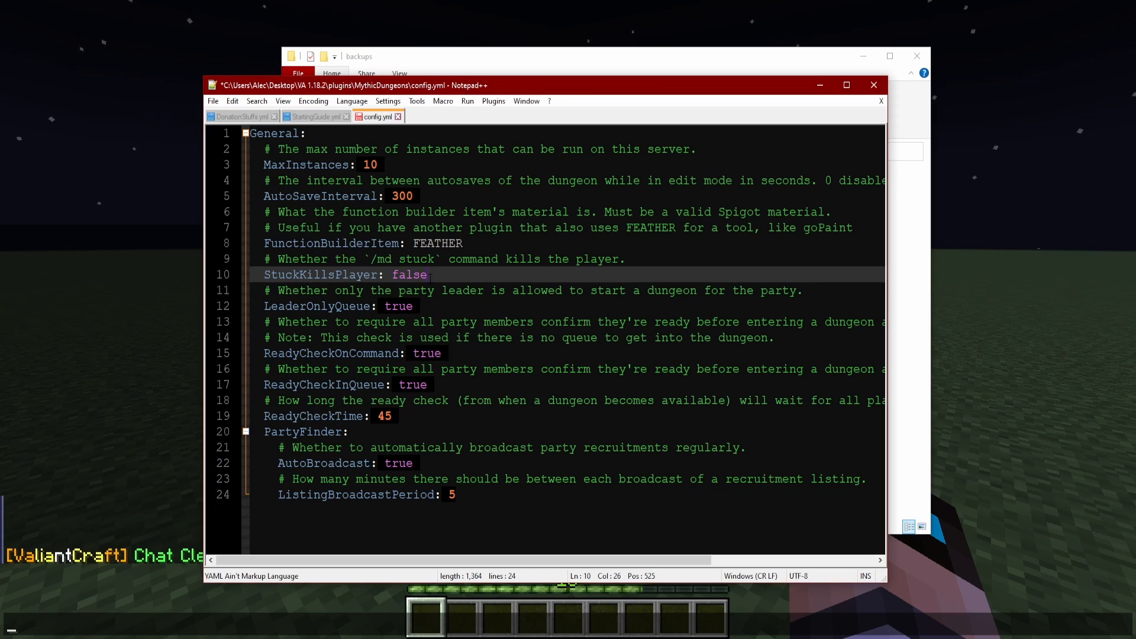
pyautogui.doubleClick(409, 274)
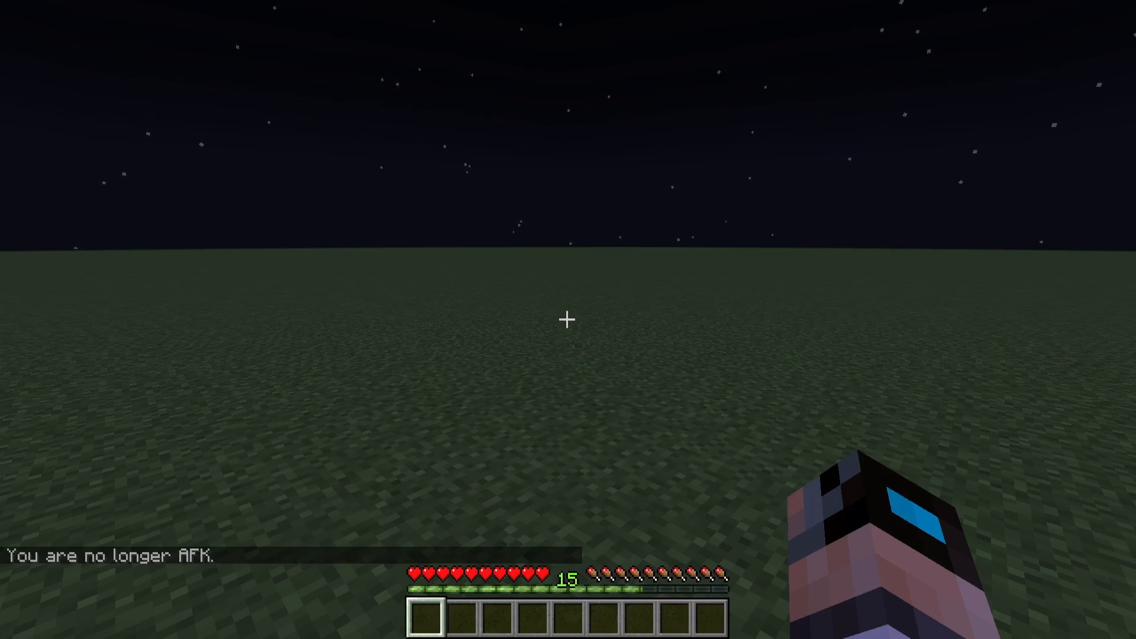
# Run /day in Minecraft chat to make the world daytime.
pyautogui.write('/day')
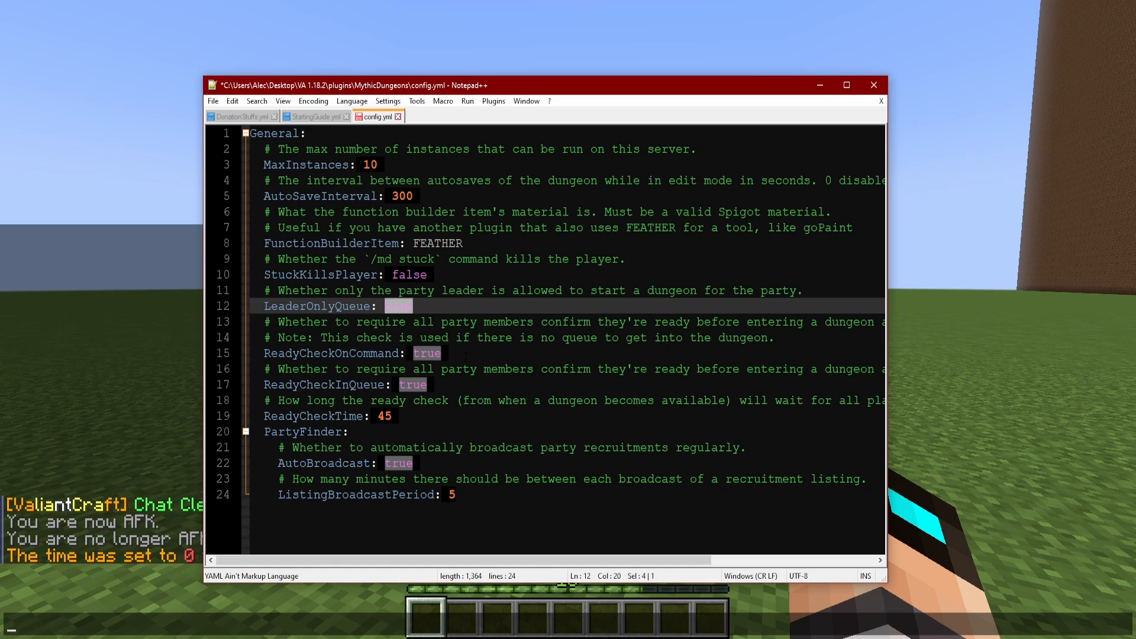
# Replace LeaderOnlyQueue's true with false among the ready-check settings.
pyautogui.click(446, 353)
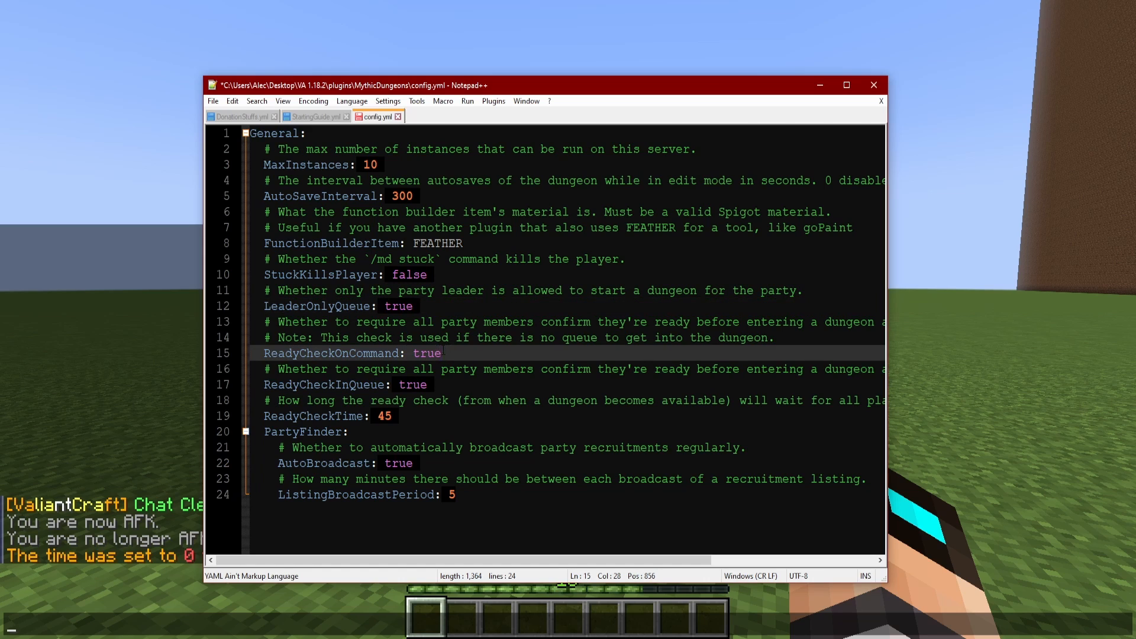
pyautogui.doubleClick(427, 353)
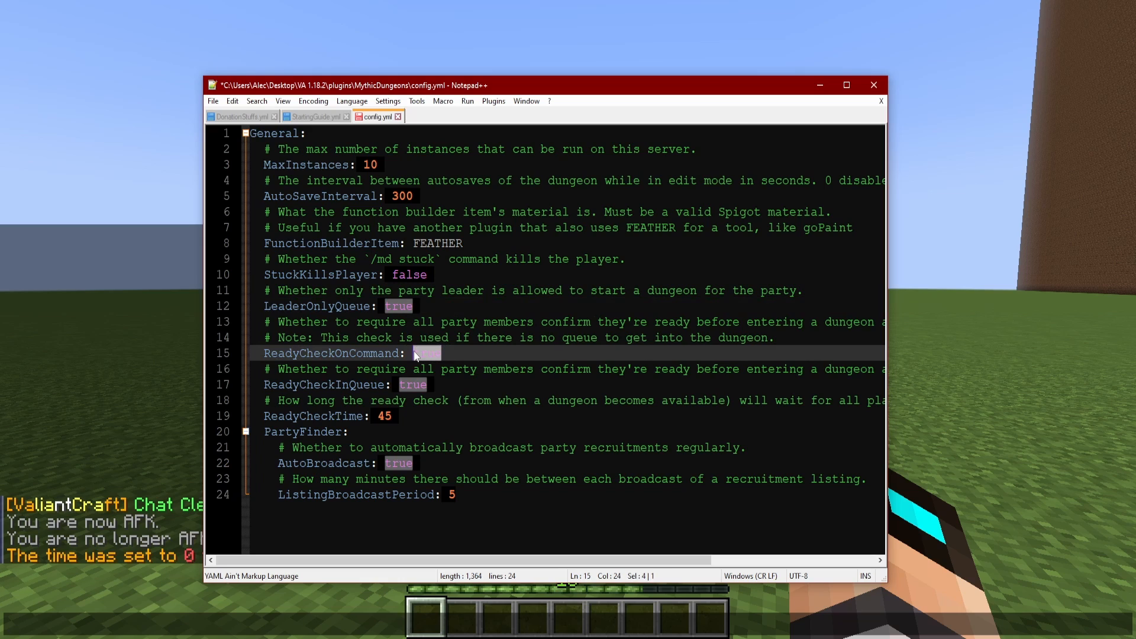
pyautogui.moveTo(426, 353)
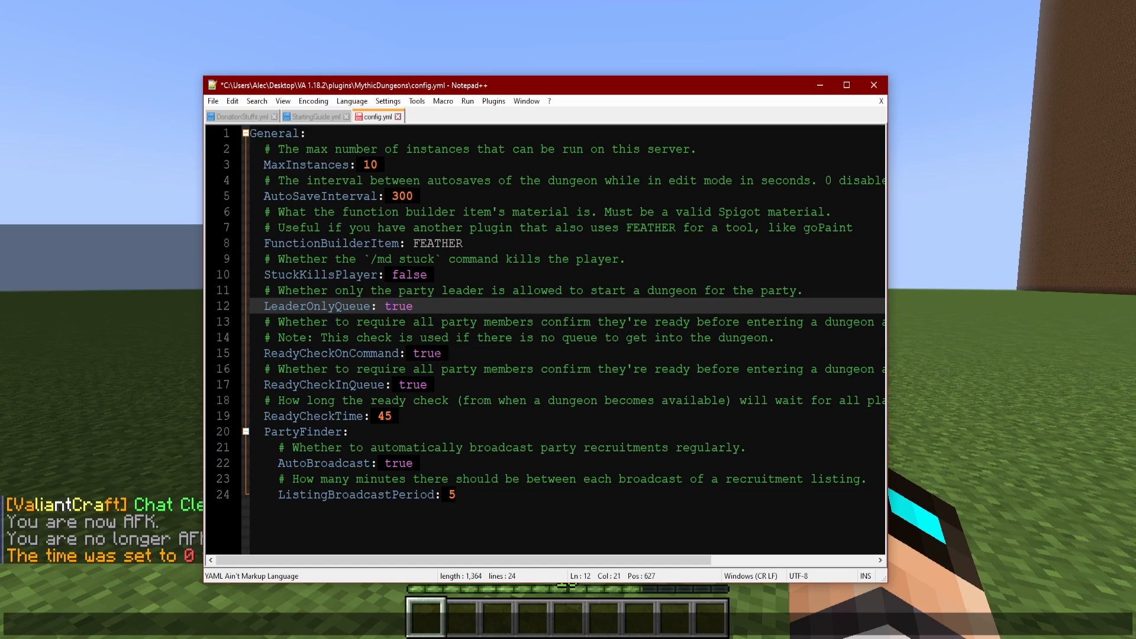
pyautogui.doubleClick(426, 352)
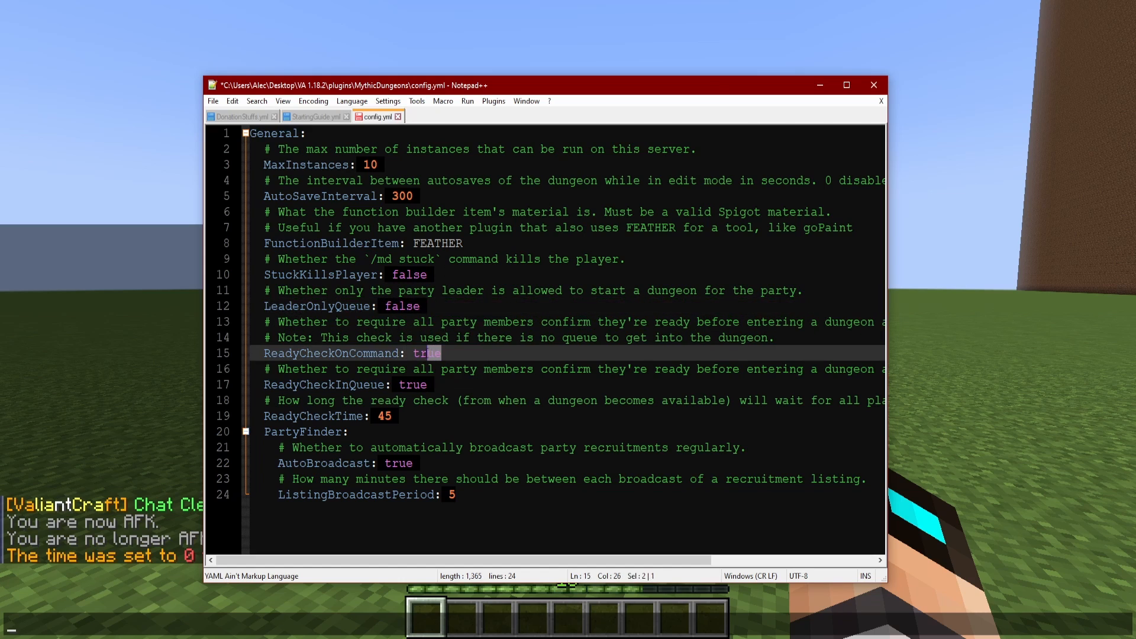
pyautogui.click(440, 354)
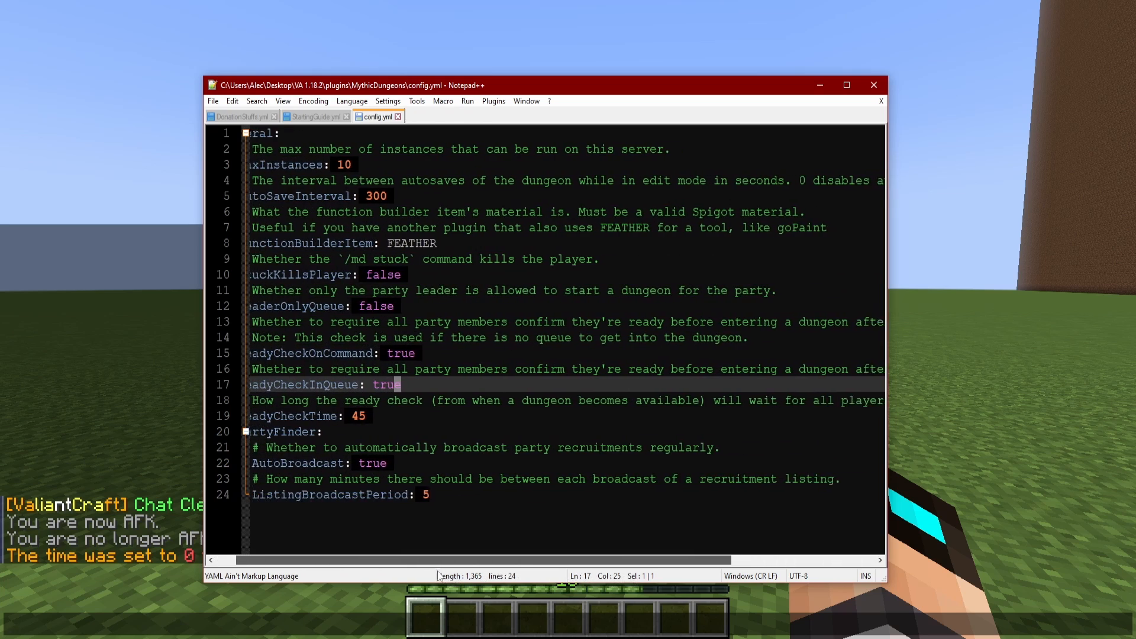
# Review the ready-check queue options and set MaxInstances from 10 to 1.
pyautogui.hscroll(-3)
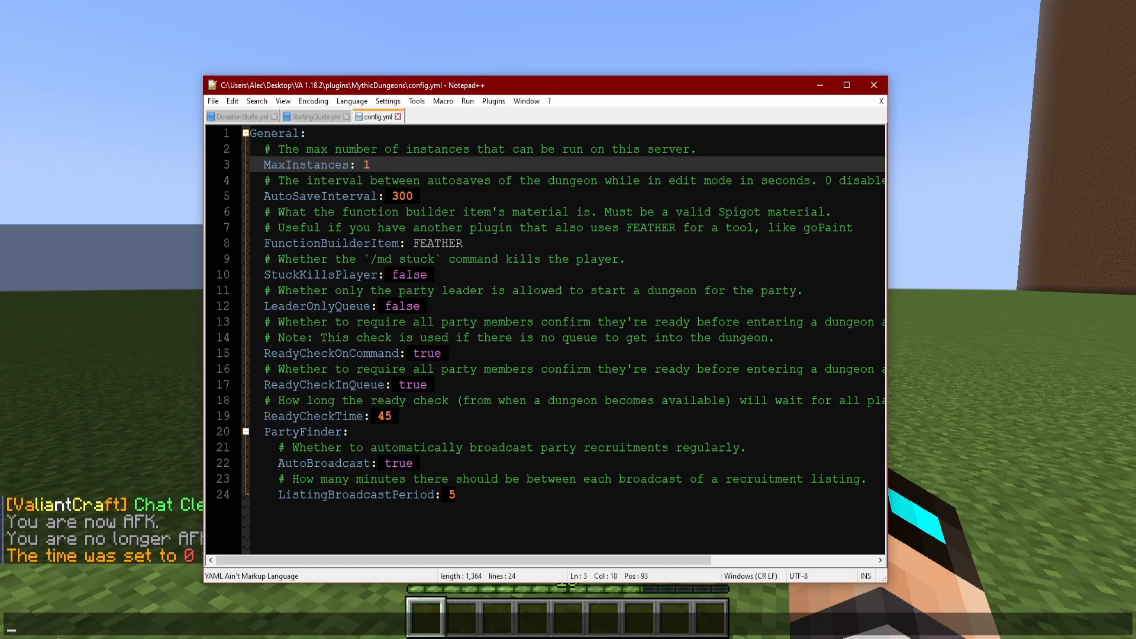
pyautogui.click(536, 368)
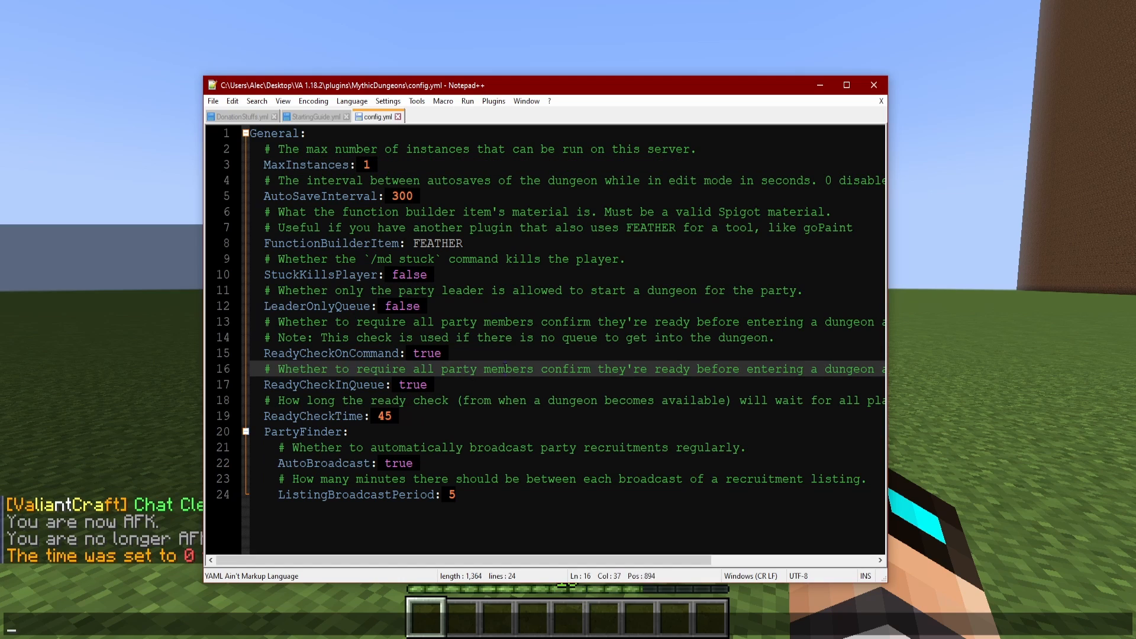
pyautogui.click(492, 385)
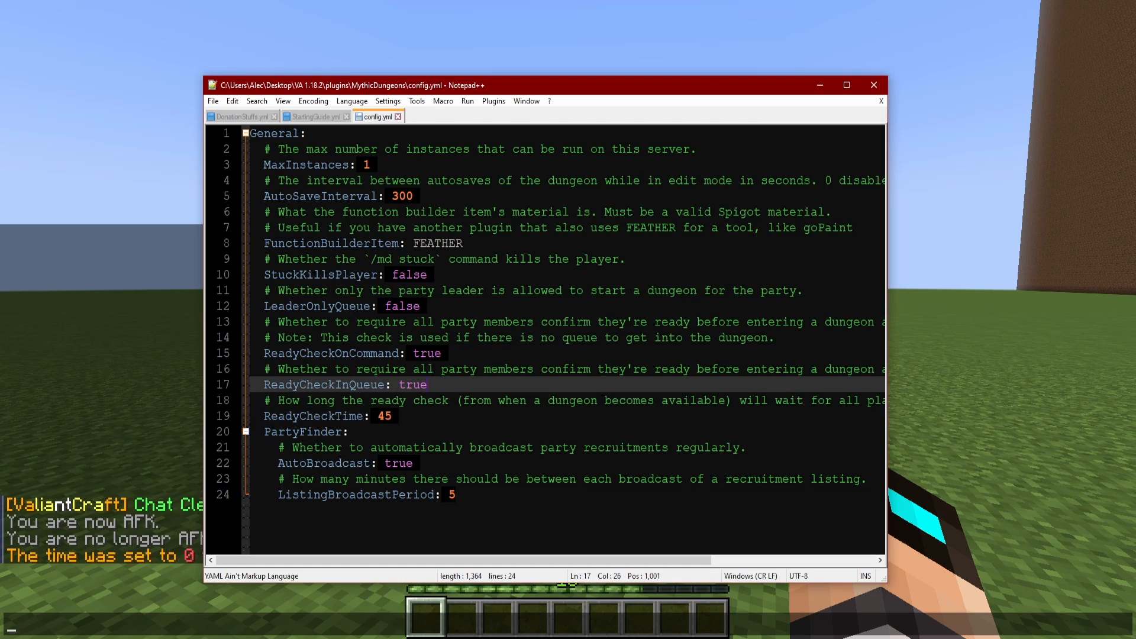
pyautogui.doubleClick(384, 416)
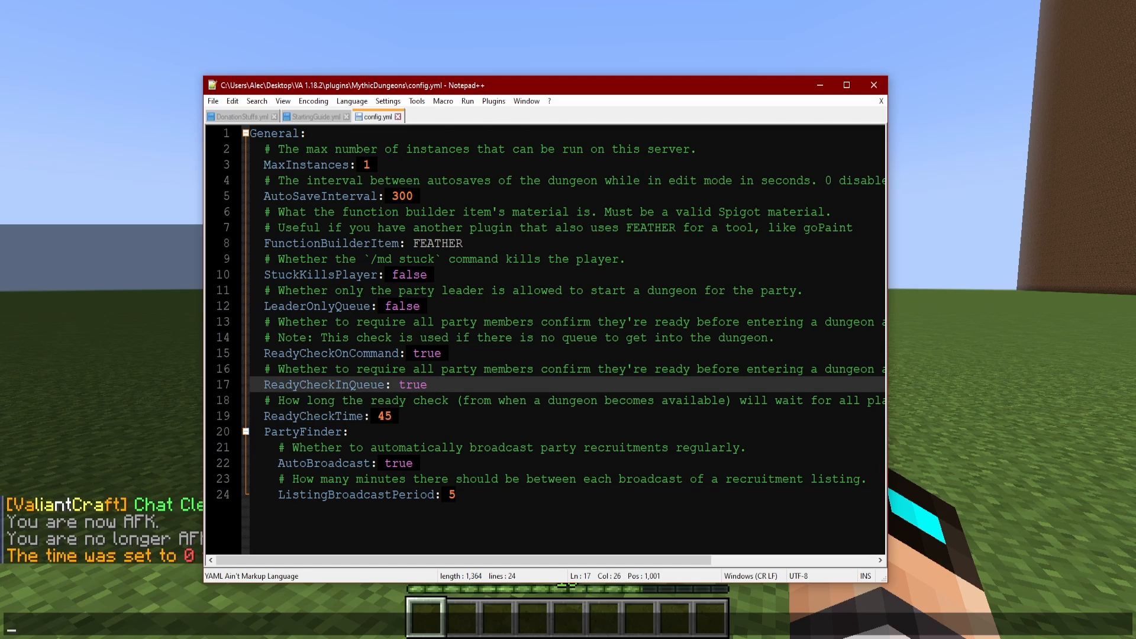
pyautogui.doubleClick(384, 416)
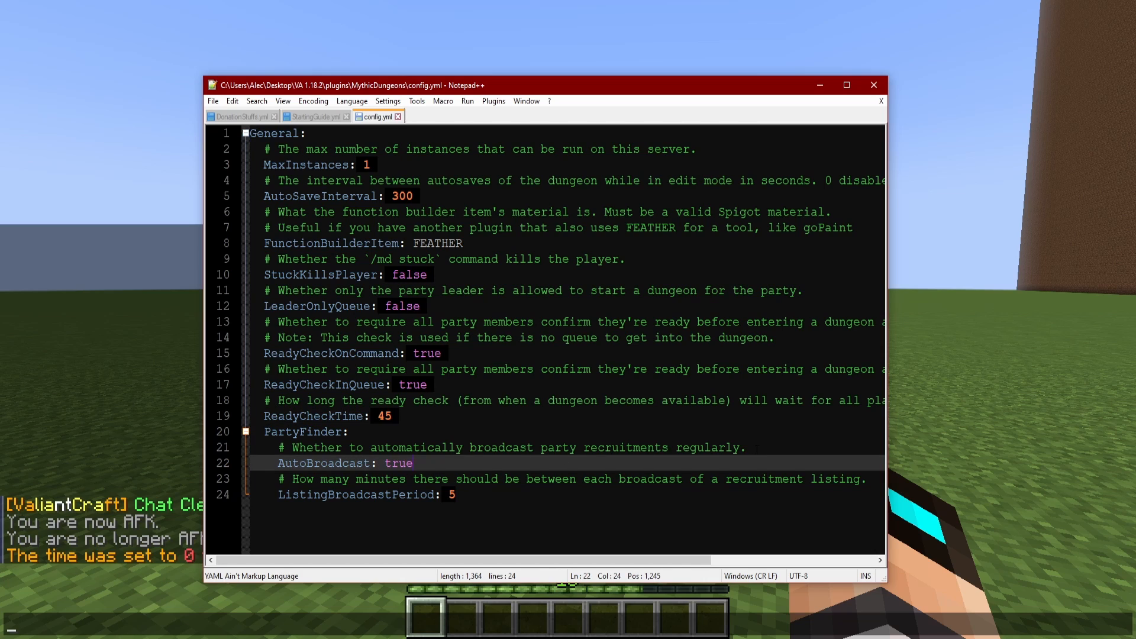
# Select ListingBroadcastPeriod's value and retype it as 5.
pyautogui.moveTo(283, 447); pyautogui.dragTo(533, 447)
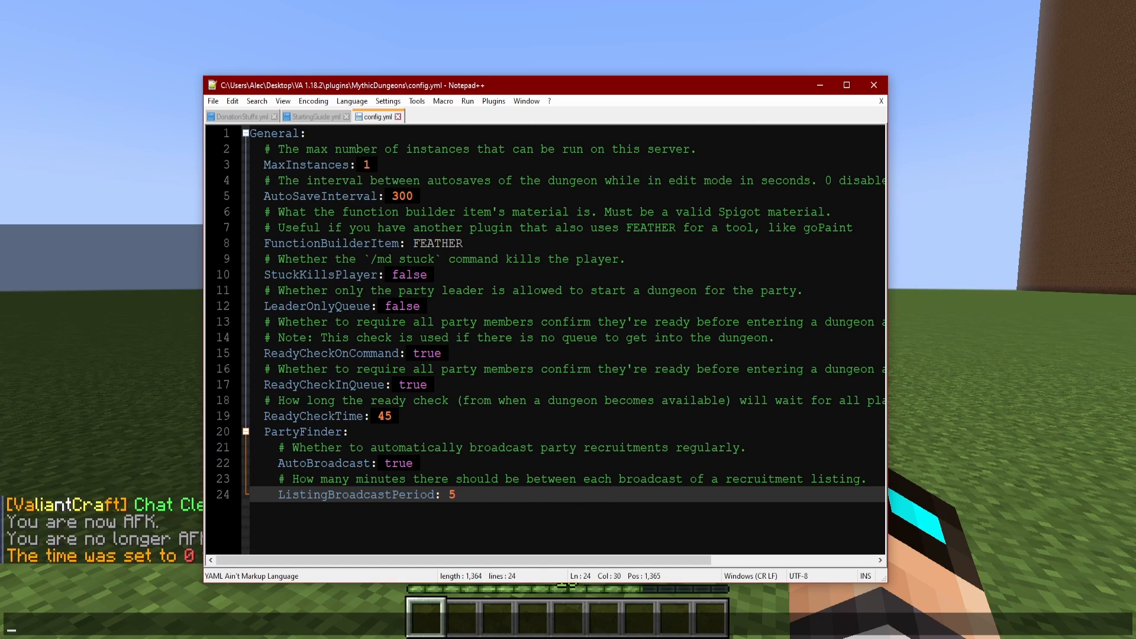
pyautogui.click(381, 463)
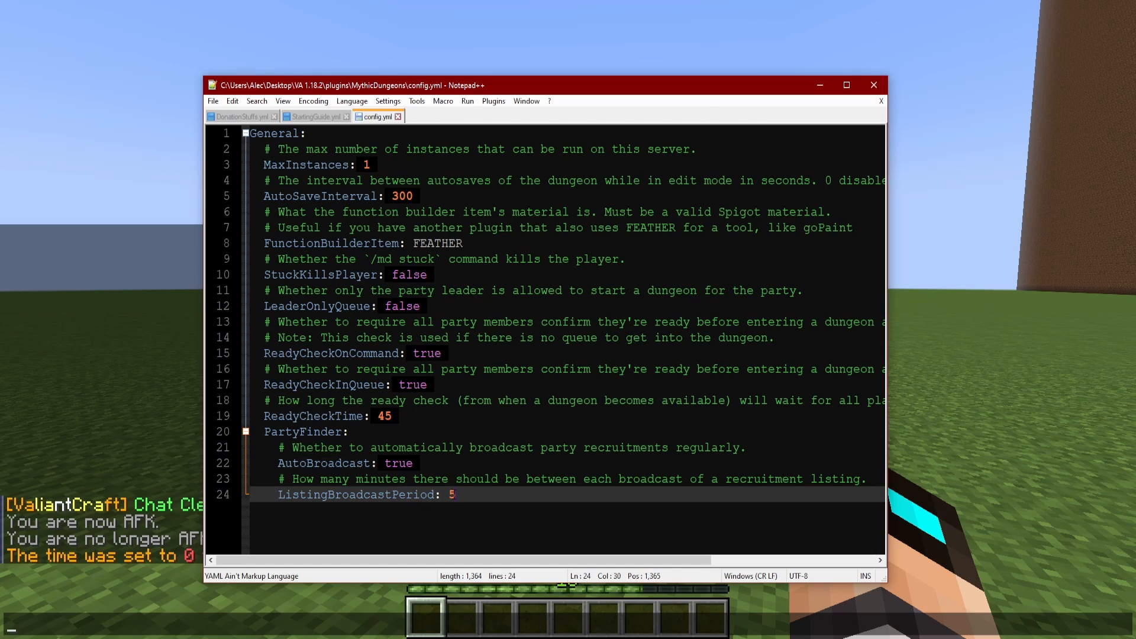
pyautogui.doubleClick(452, 495)
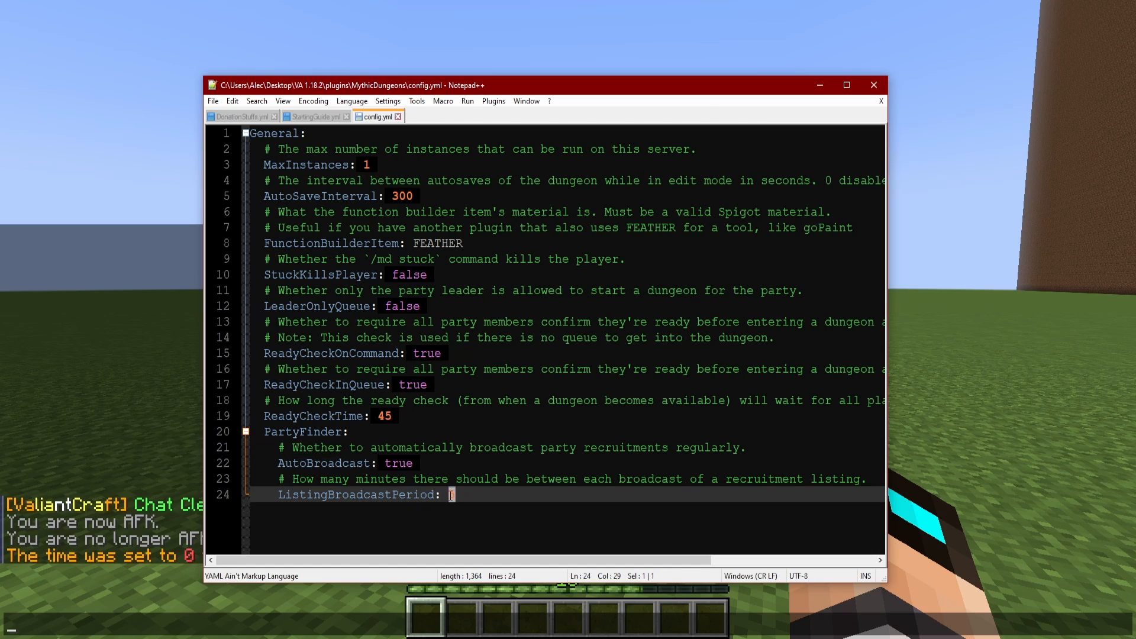
pyautogui.write('5')
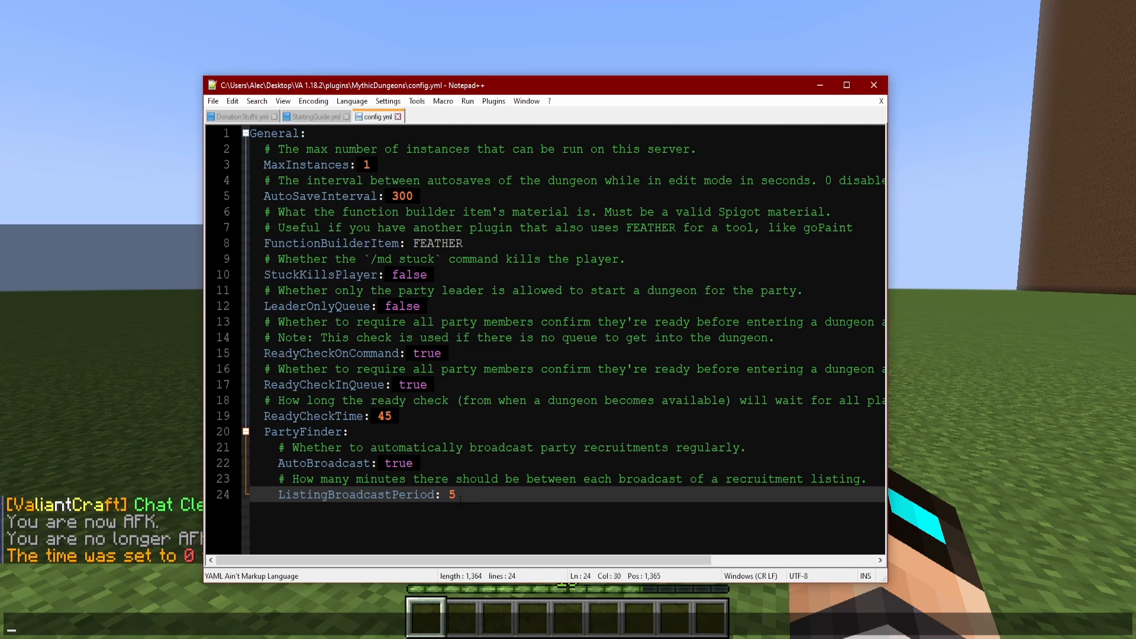
pyautogui.doubleClick(452, 495)
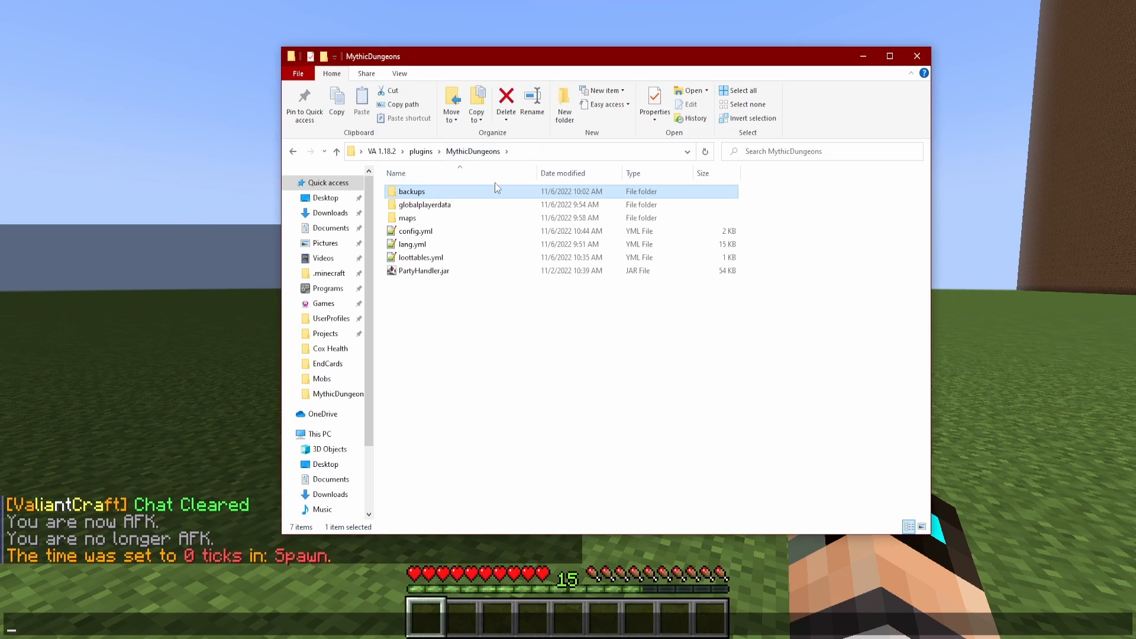
# Inspect the single player file in globalplayerdata, then go back to MythicDungeons.
pyautogui.doubleClick(425, 204)
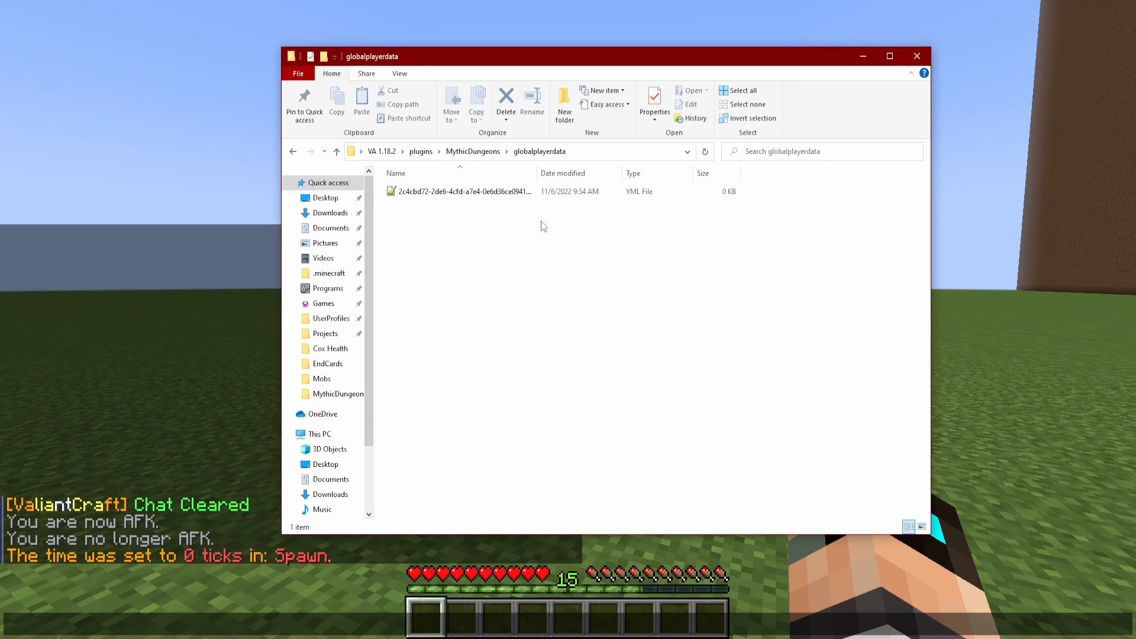
pyautogui.moveTo(631, 333)
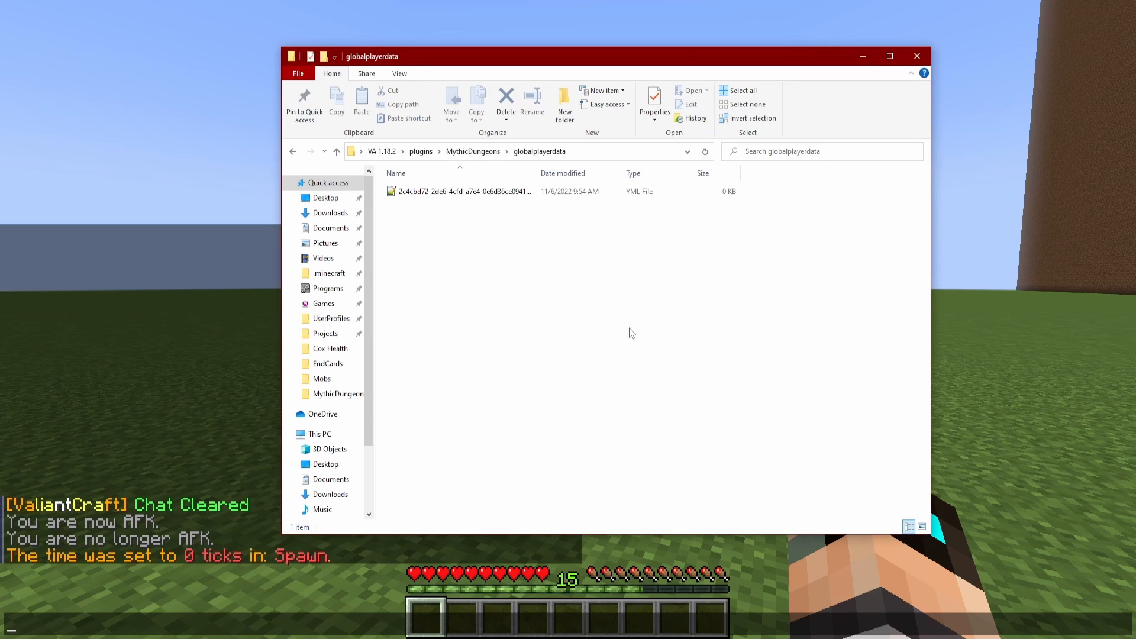
pyautogui.moveTo(550, 279)
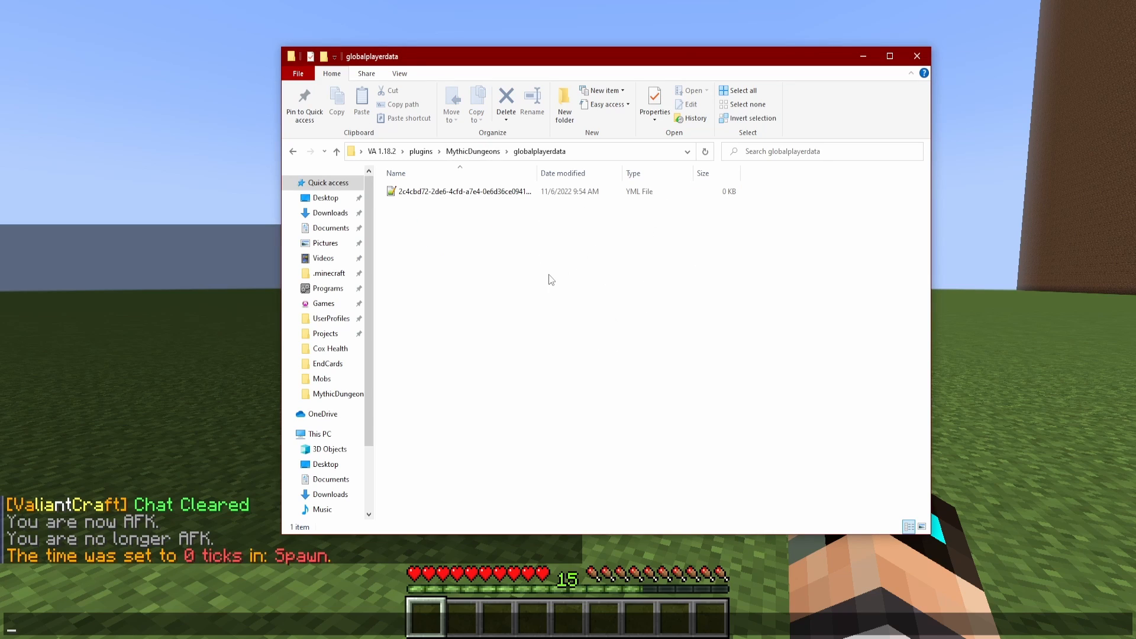
pyautogui.moveTo(477, 256)
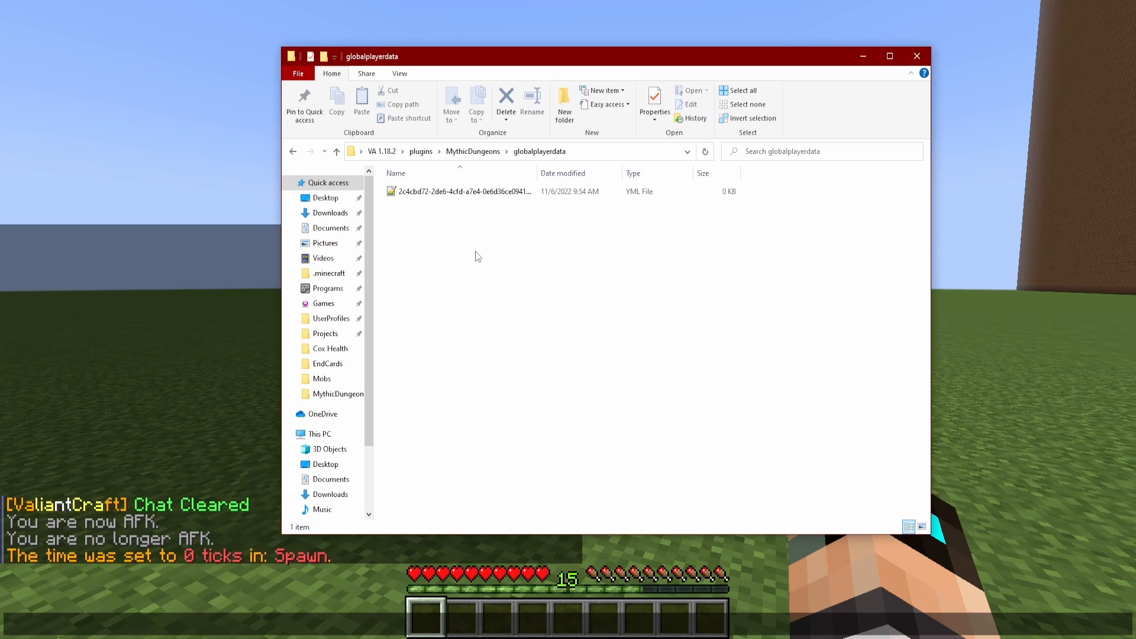
pyautogui.moveTo(507, 217)
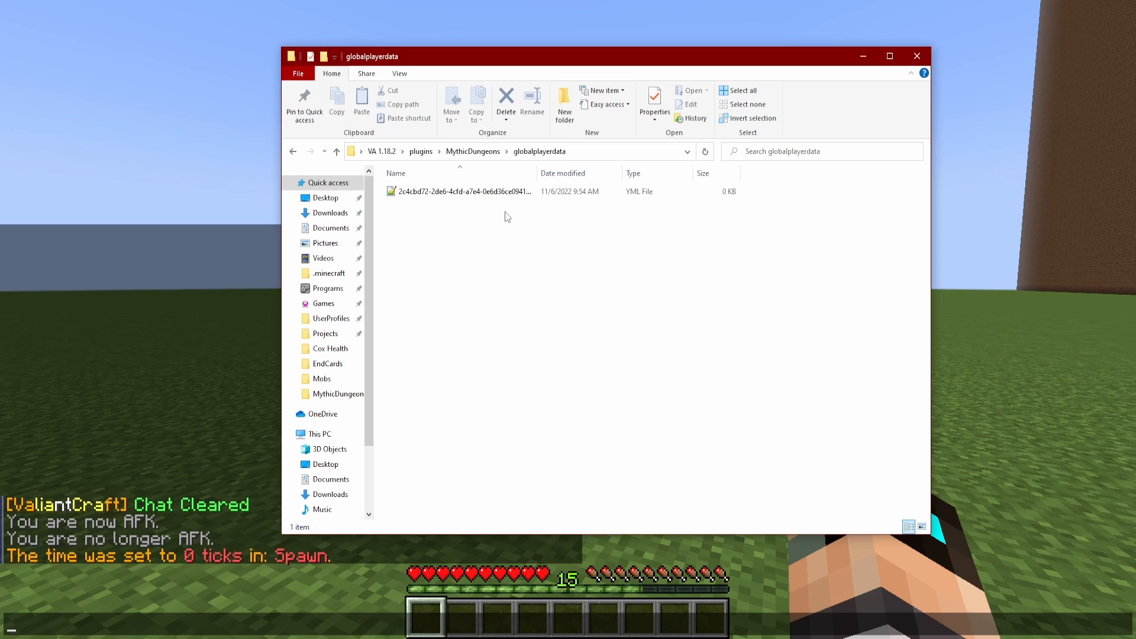
pyautogui.moveTo(495, 212)
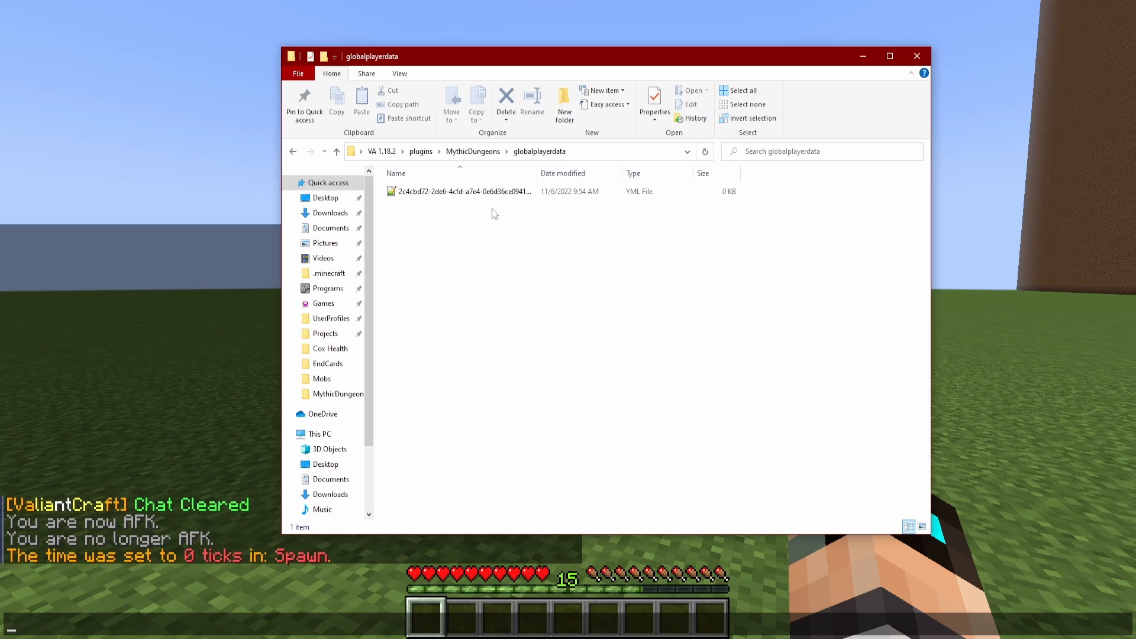
pyautogui.click(457, 191)
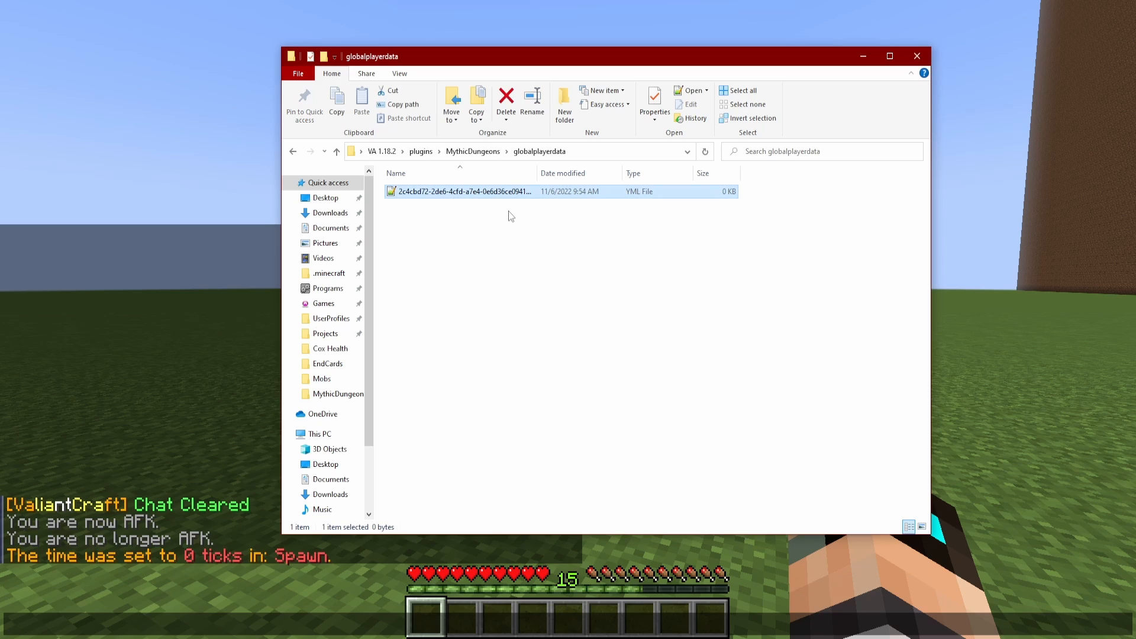
pyautogui.moveTo(487, 158)
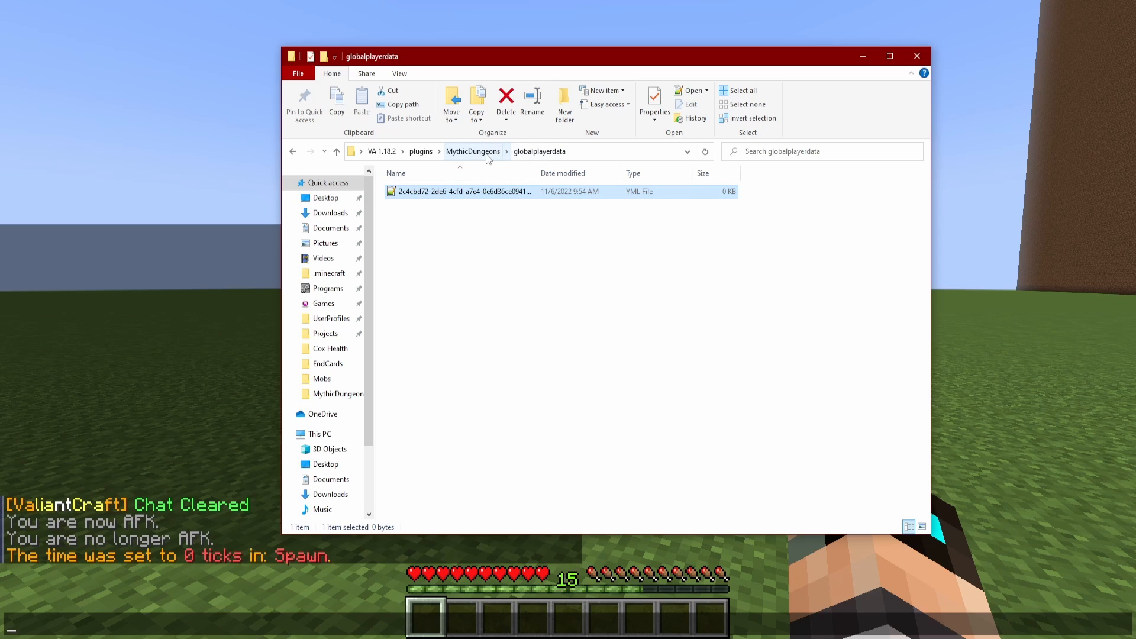
pyautogui.click(487, 225)
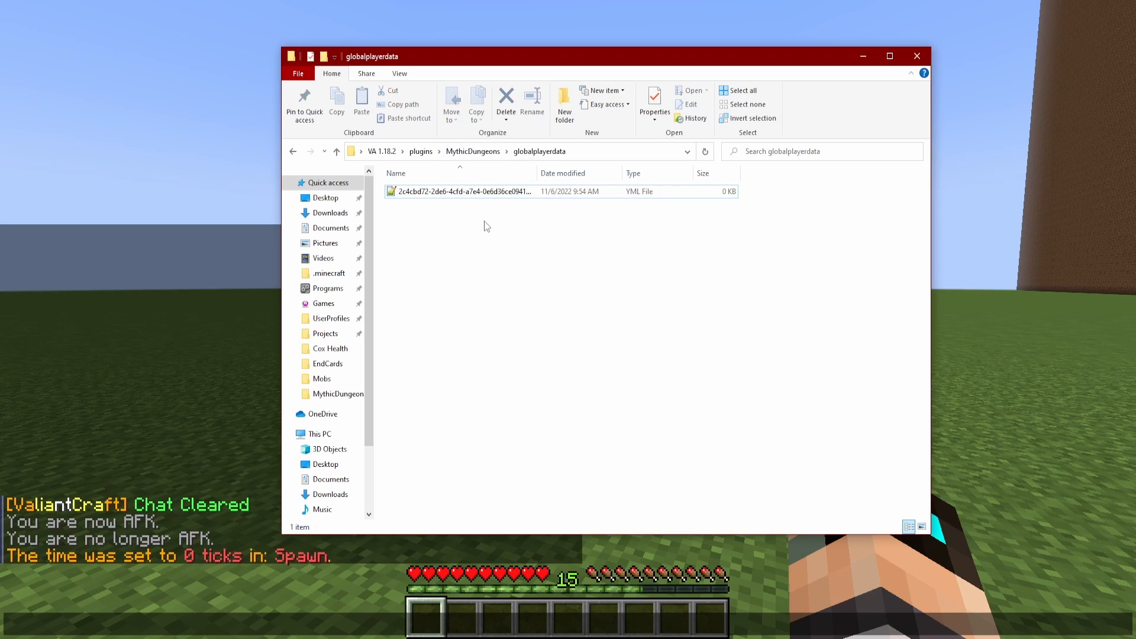
pyautogui.click(472, 151)
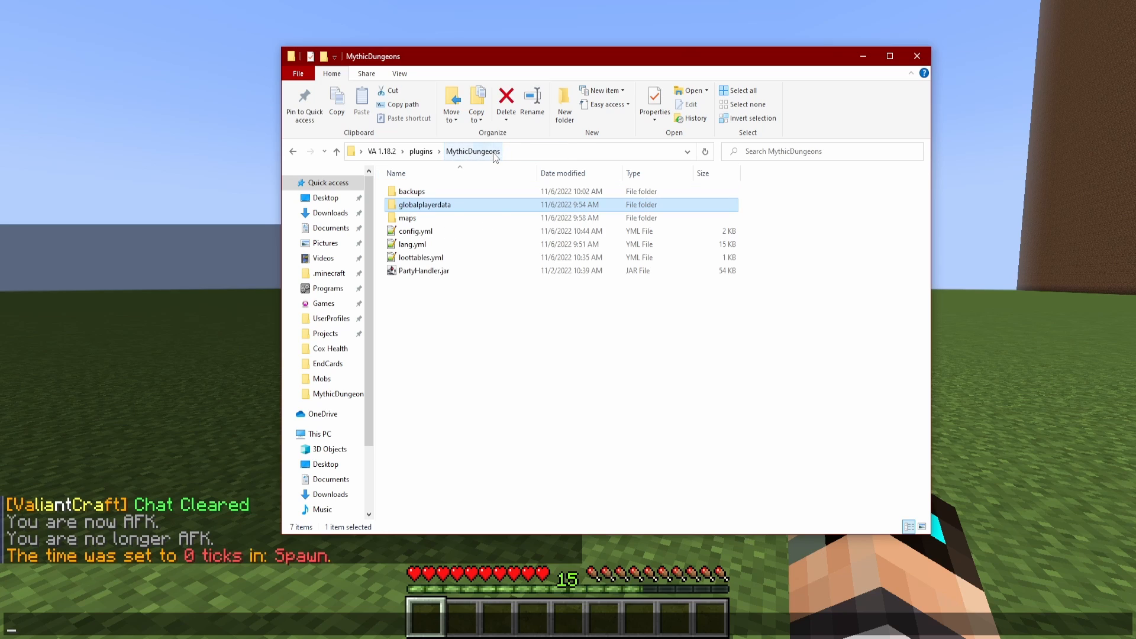
# Open config.yml in Notepad++, then open lang.yml in a second tab.
pyautogui.doubleClick(416, 231)
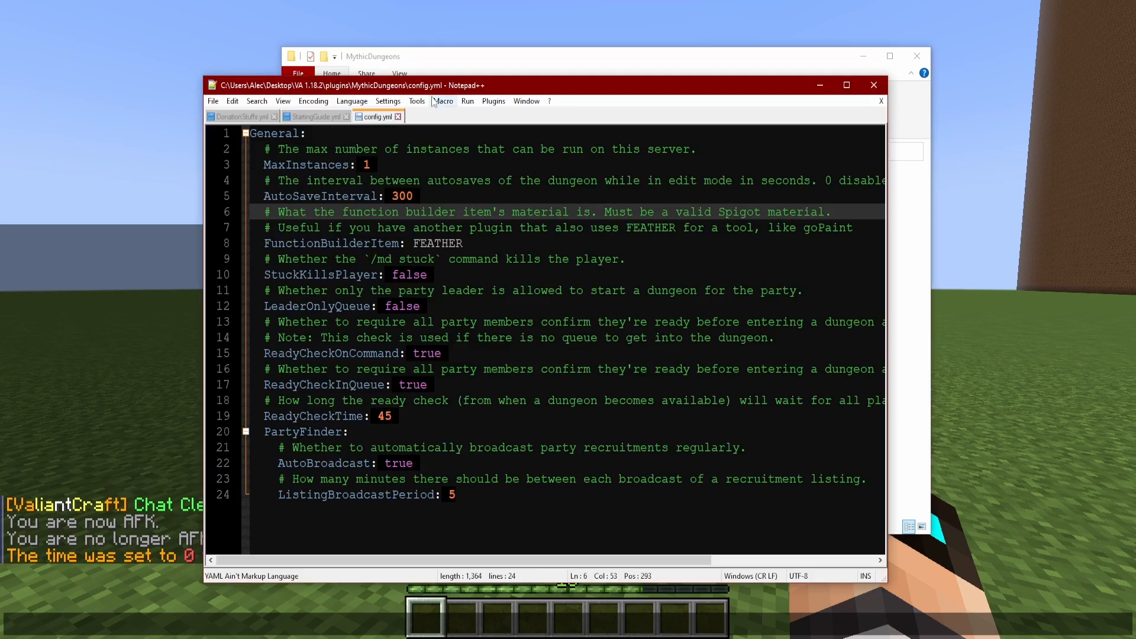
pyautogui.click(424, 116)
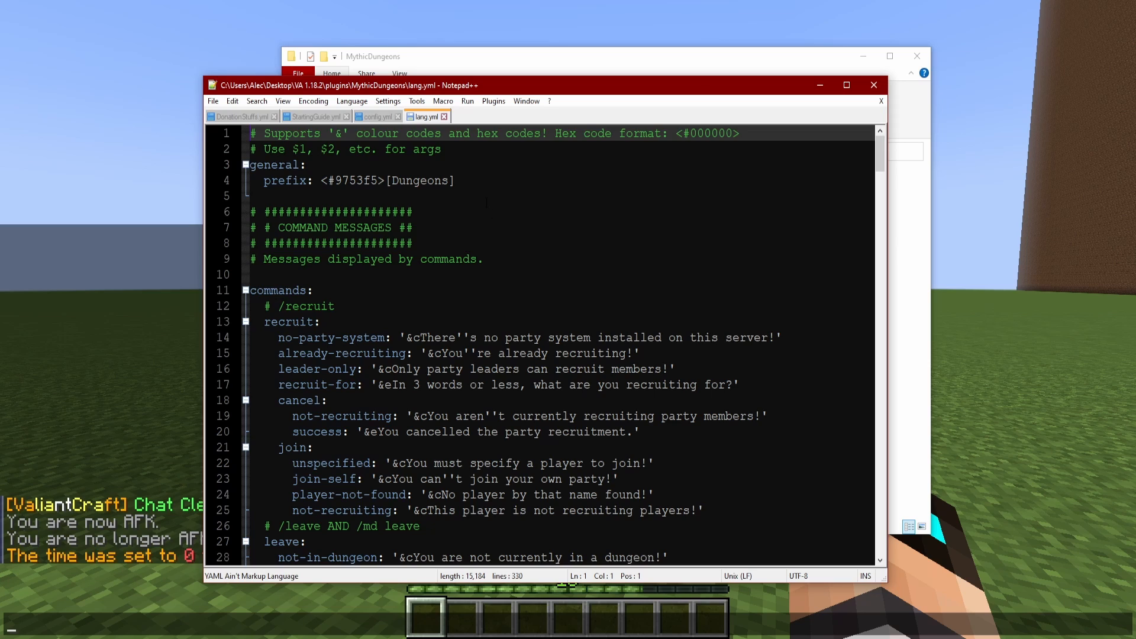
pyautogui.click(457, 180)
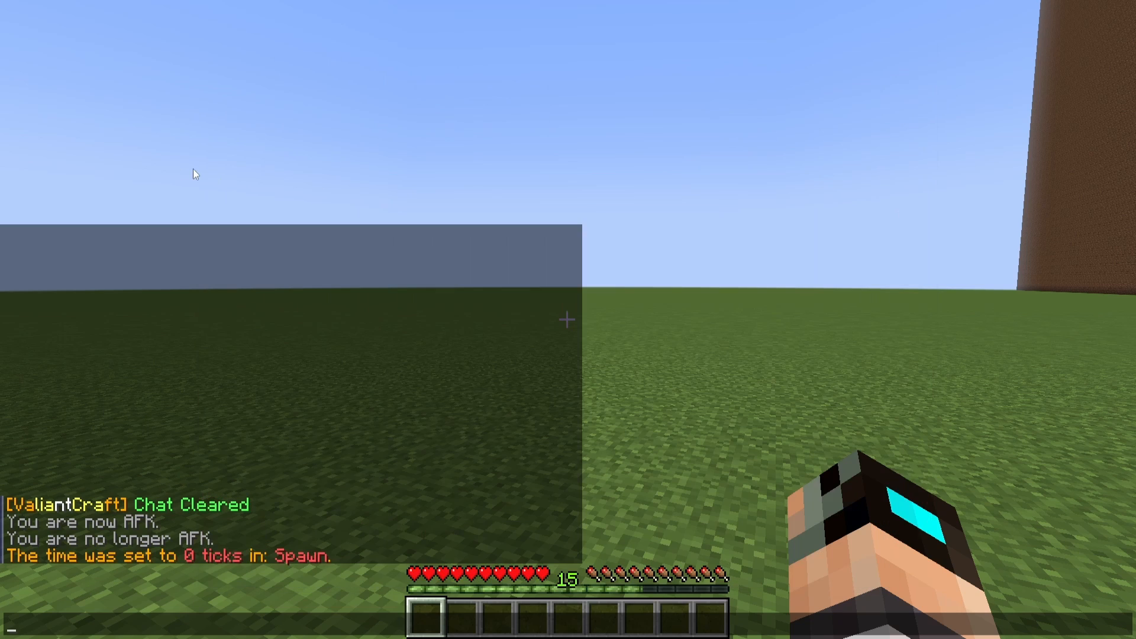
pyautogui.moveTo(23, 507)
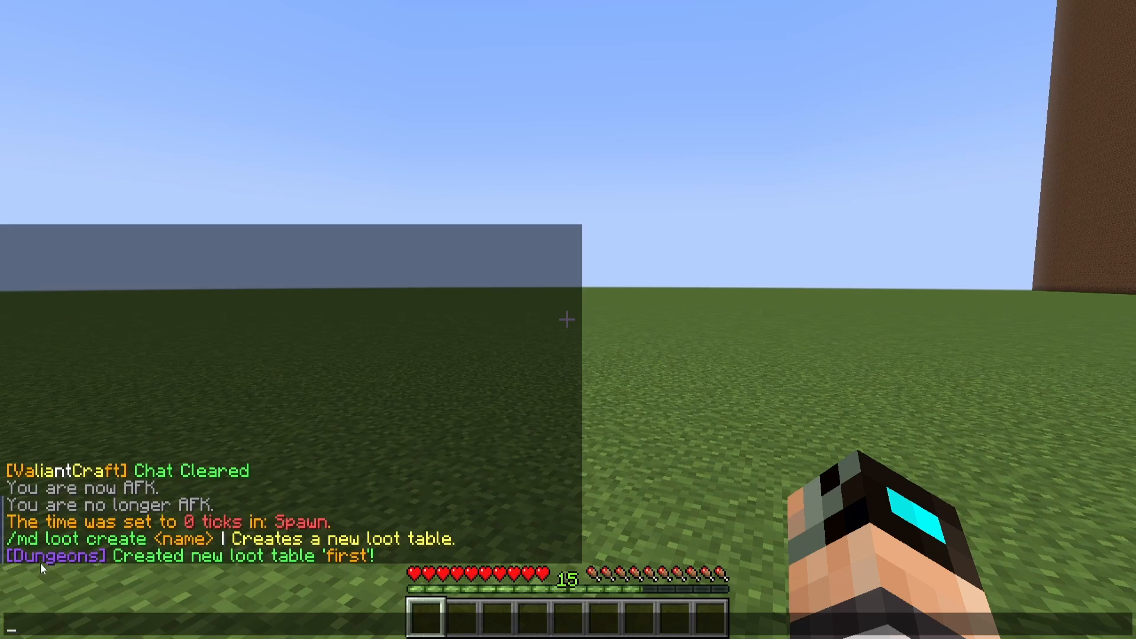
pyautogui.moveTo(360, 585)
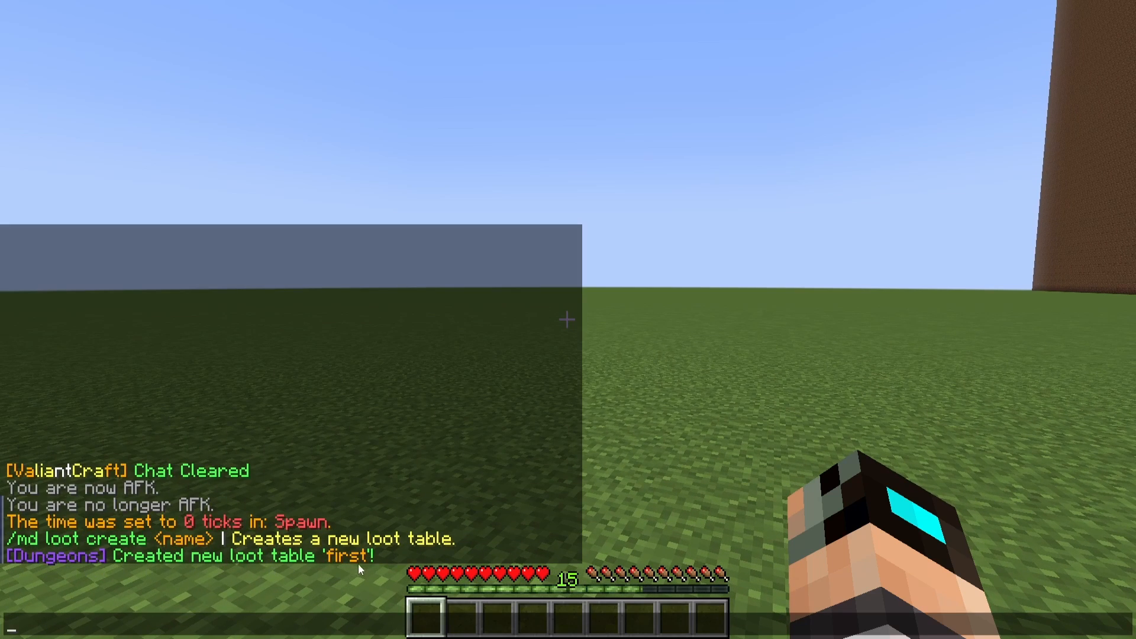
pyautogui.moveTo(105, 573)
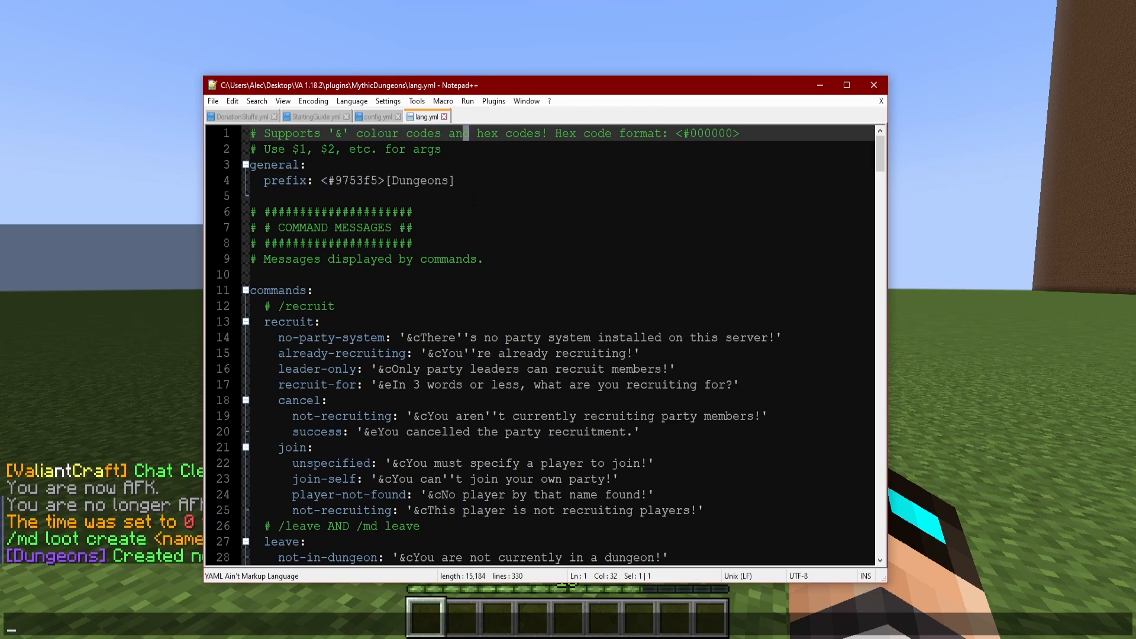
pyautogui.doubleClick(419, 181)
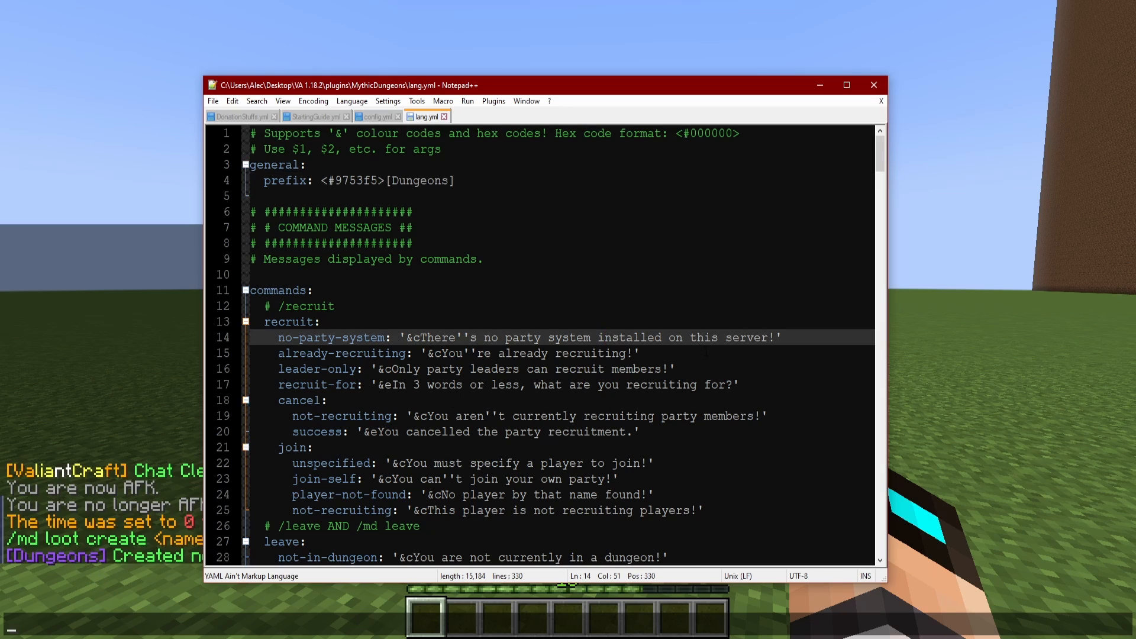
pyautogui.scroll(-3)
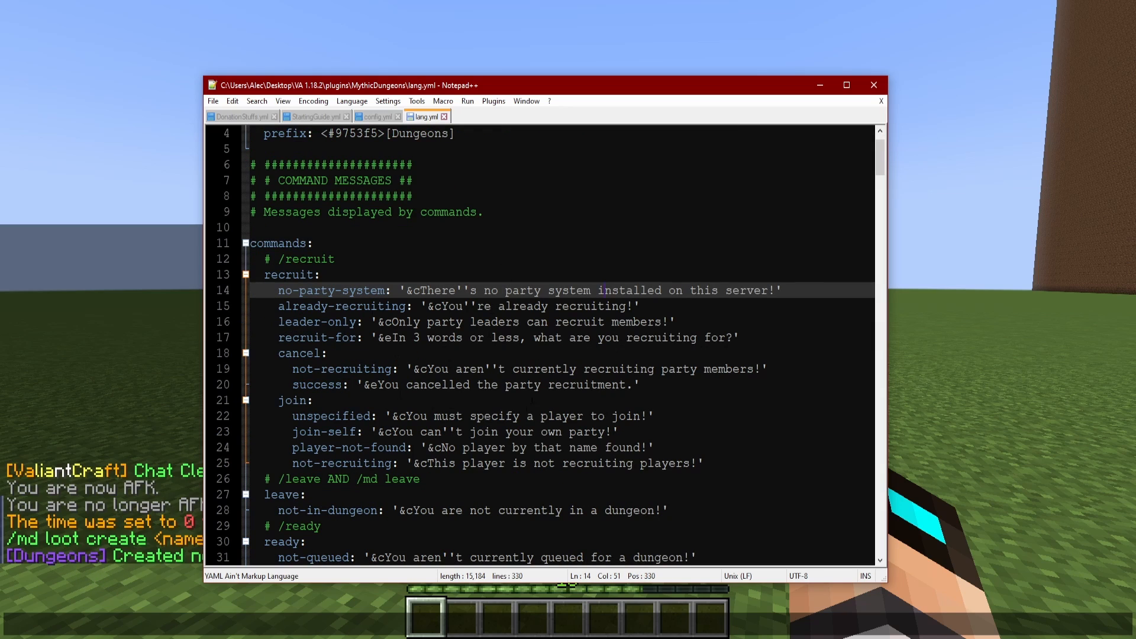
pyautogui.doubleClick(330, 291)
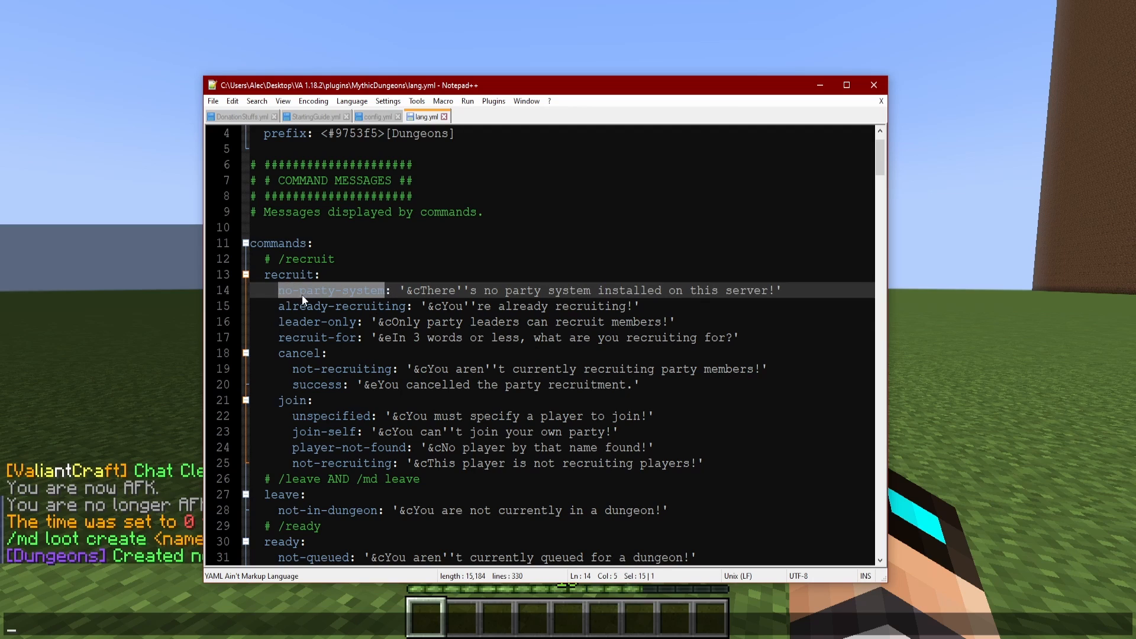
pyautogui.click(383, 290)
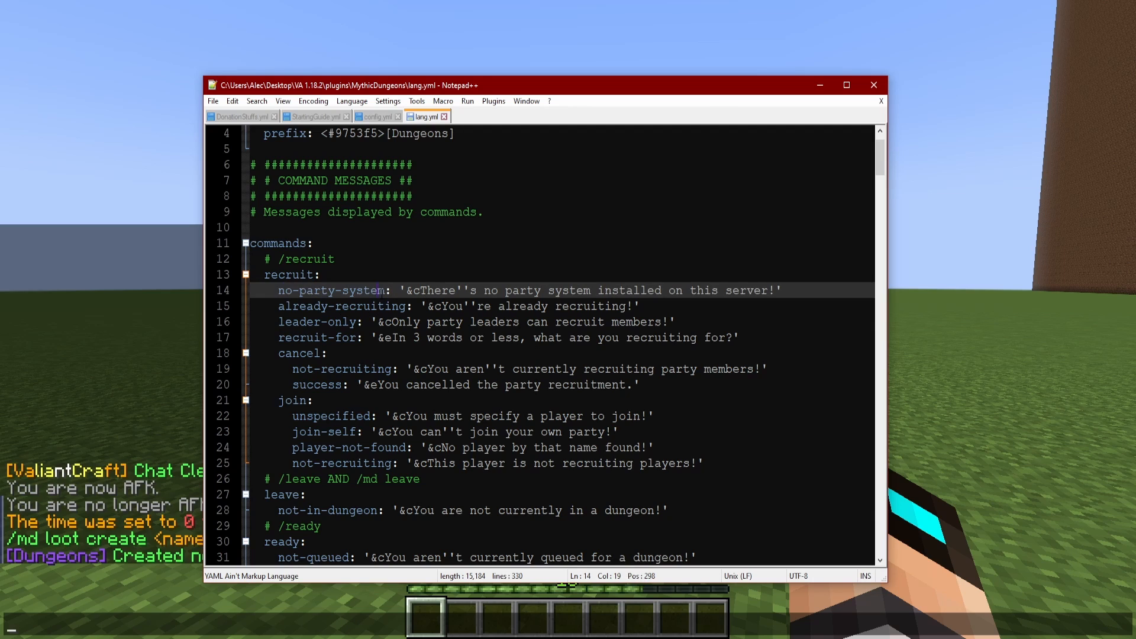
pyautogui.scroll(-3)
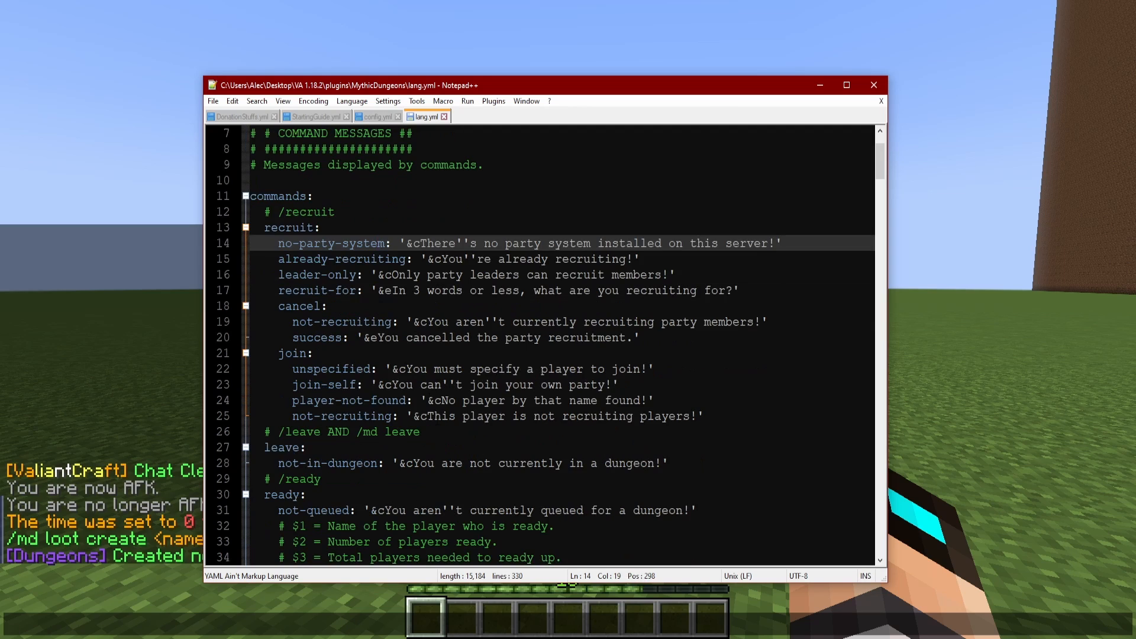
pyautogui.scroll(-3)
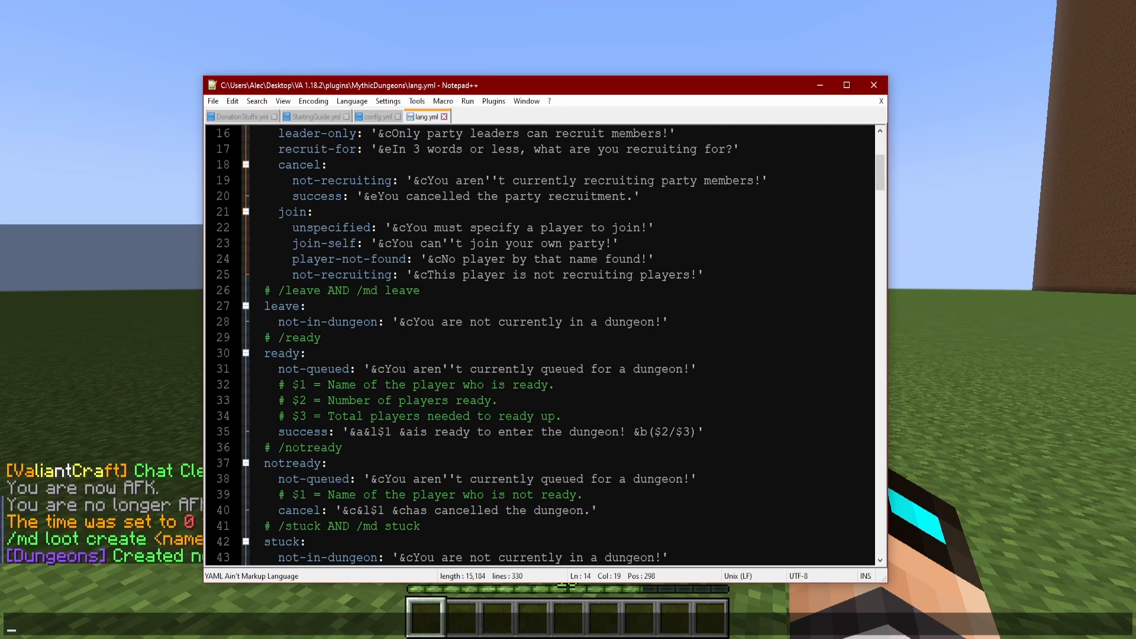
pyautogui.scroll(-3)
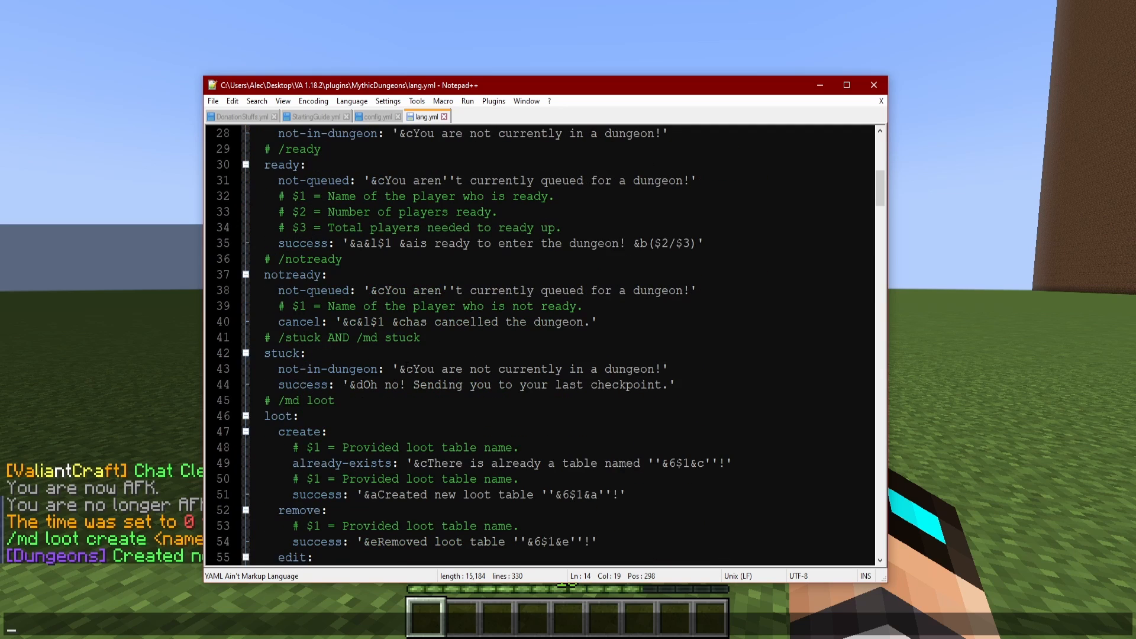
pyautogui.scroll(-3)
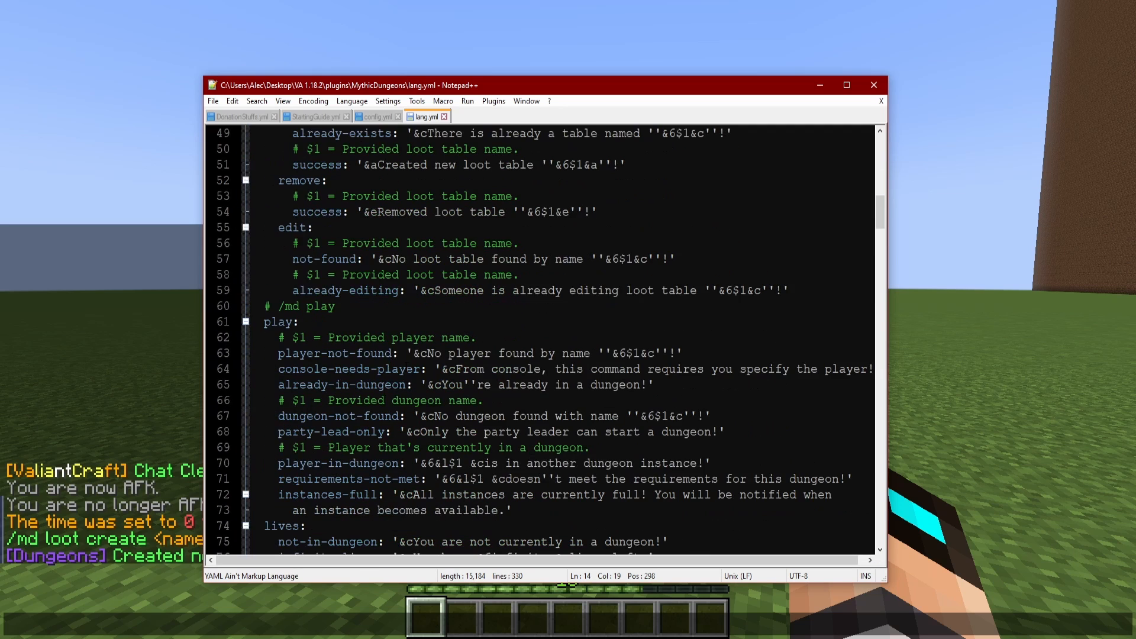
pyautogui.scroll(-3)
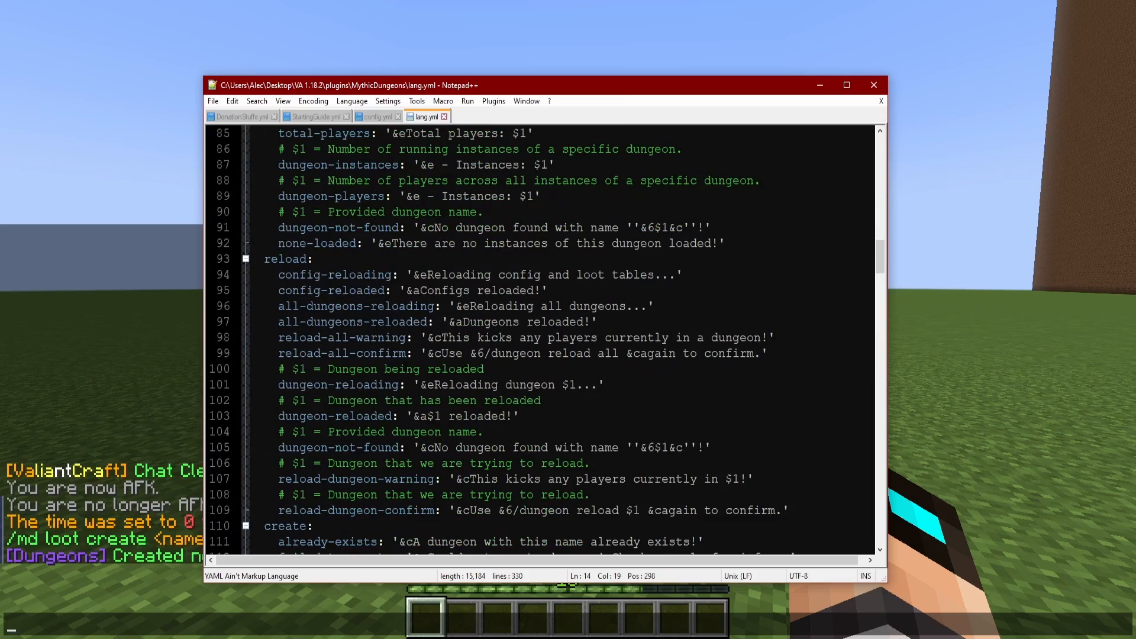
pyautogui.scroll(-3)
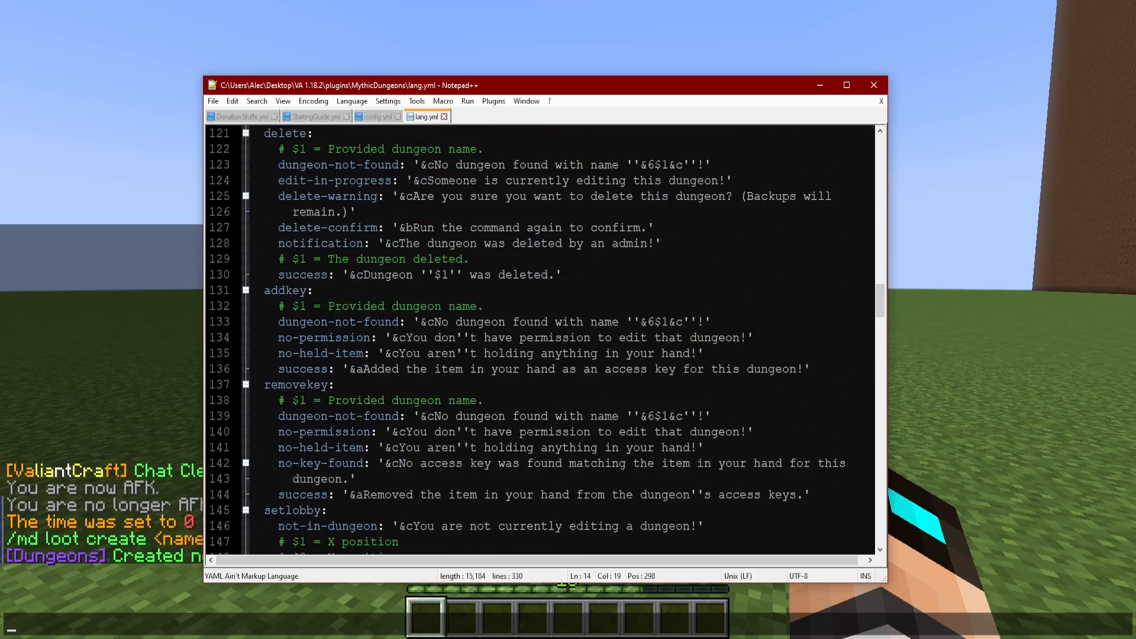
pyautogui.scroll(-3)
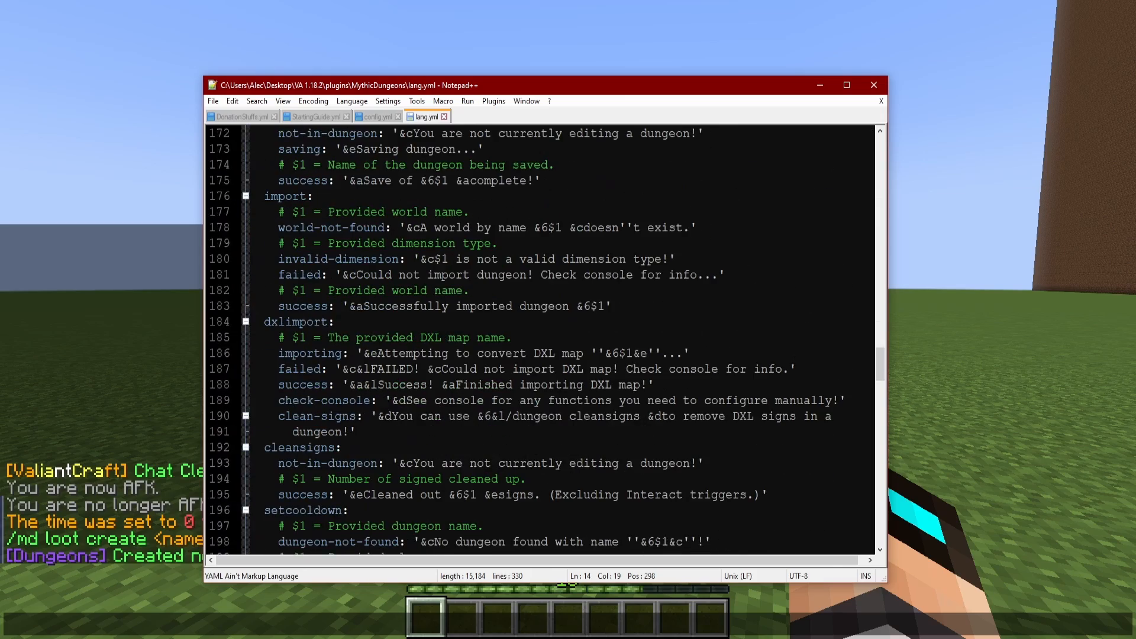
pyautogui.scroll(-3)
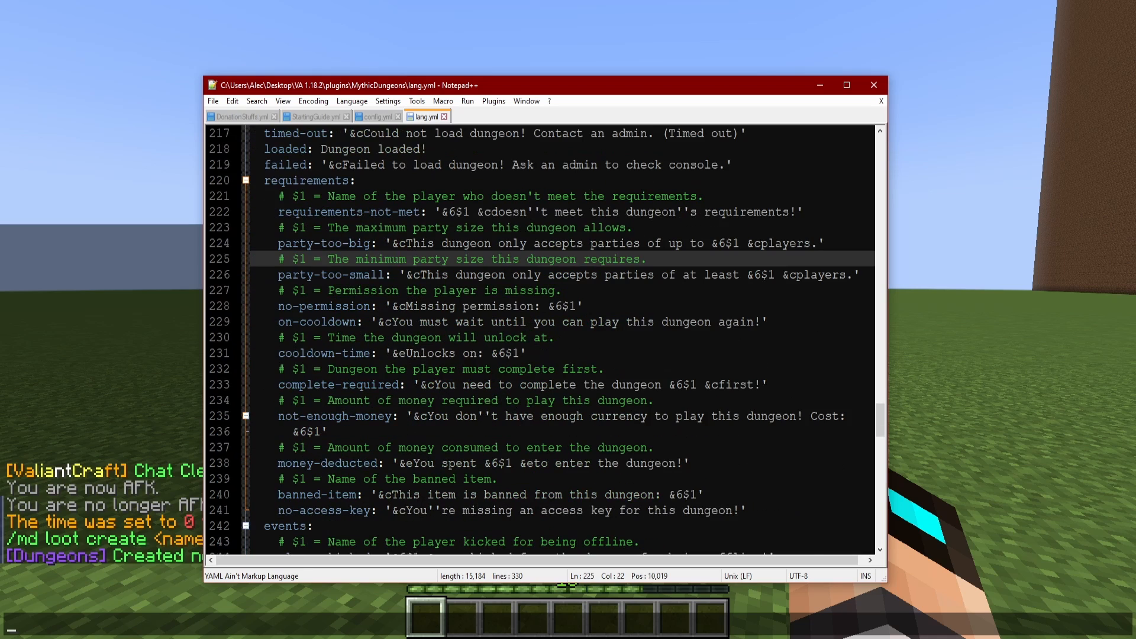
pyautogui.scroll(-3)
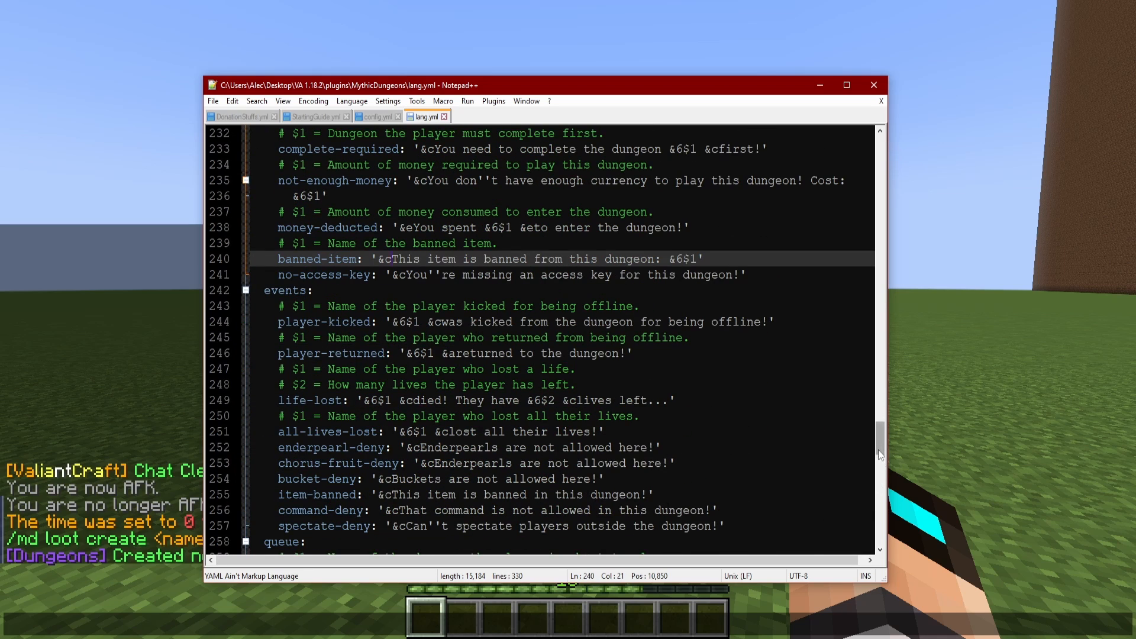
pyautogui.scroll(-3)
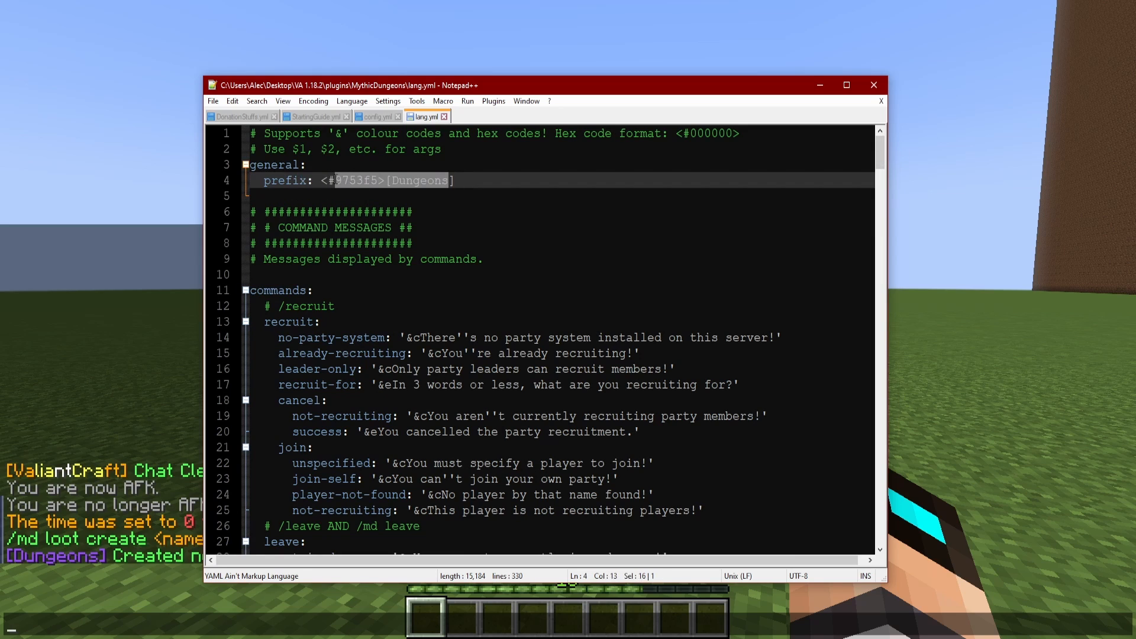
# Scroll through lang.yml, then minimize Notepad++ to reveal the Minecraft game.
pyautogui.scroll(-3)
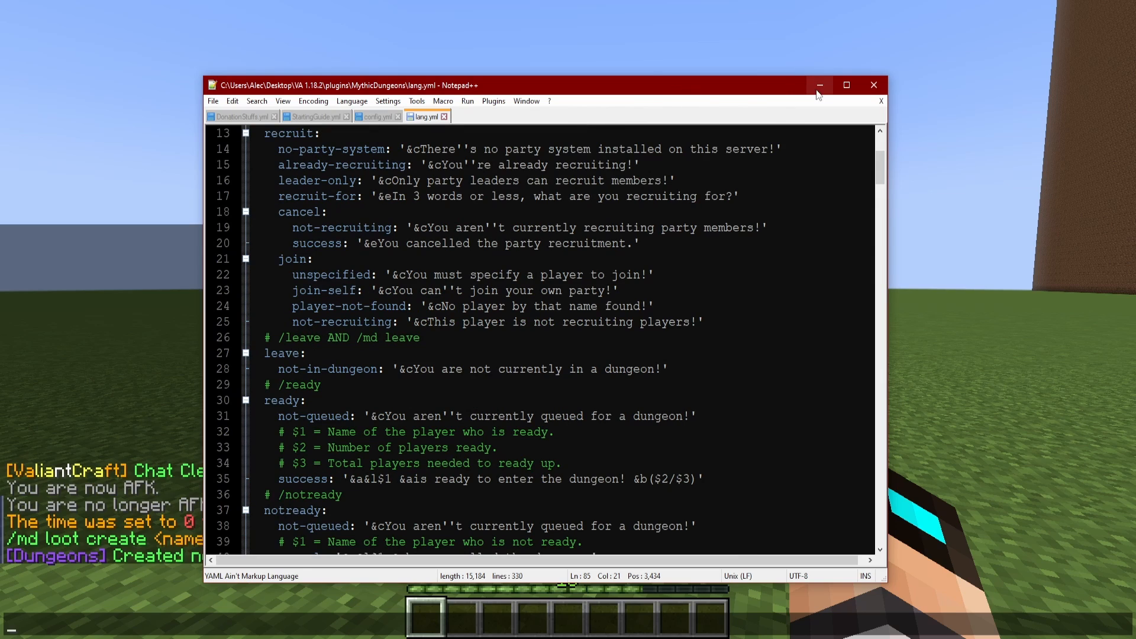
pyautogui.moveTo(828, 89)
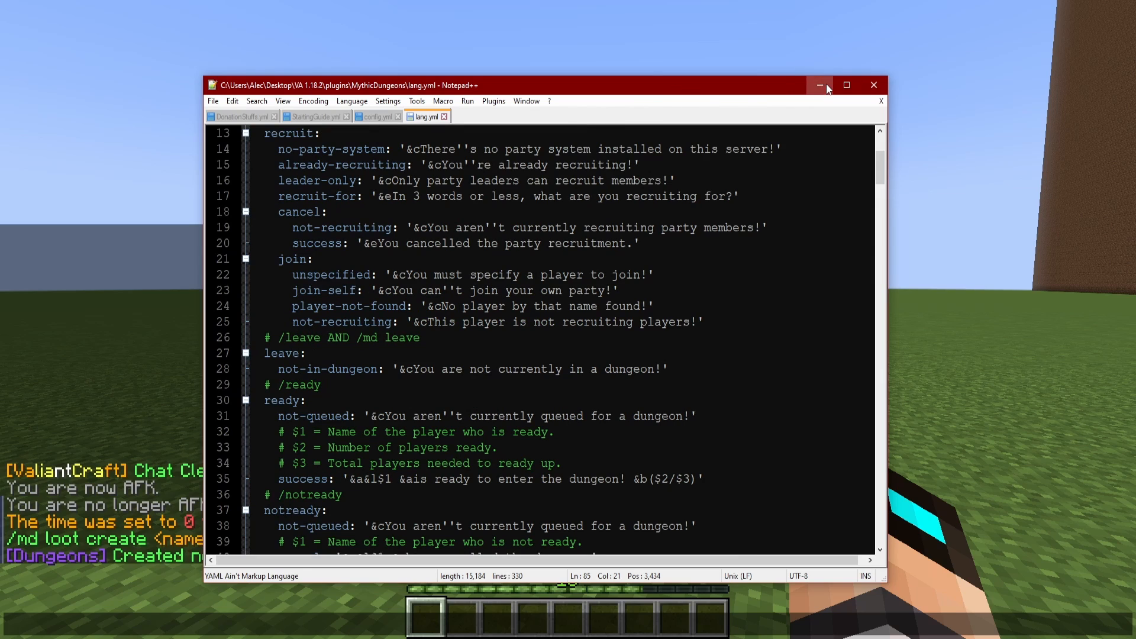
pyautogui.click(820, 85)
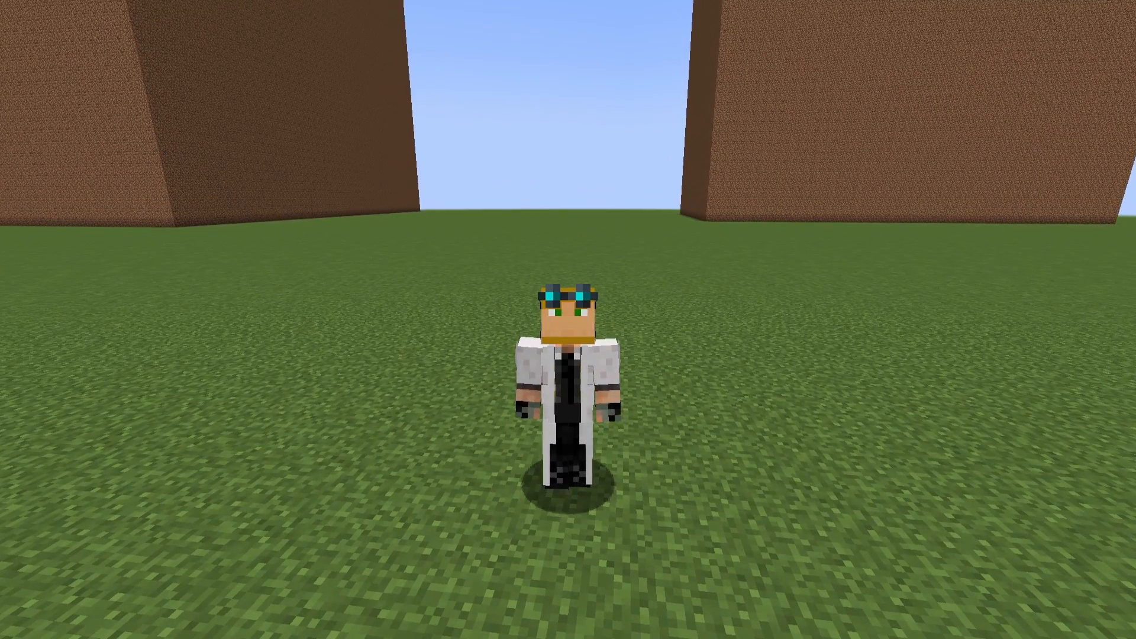